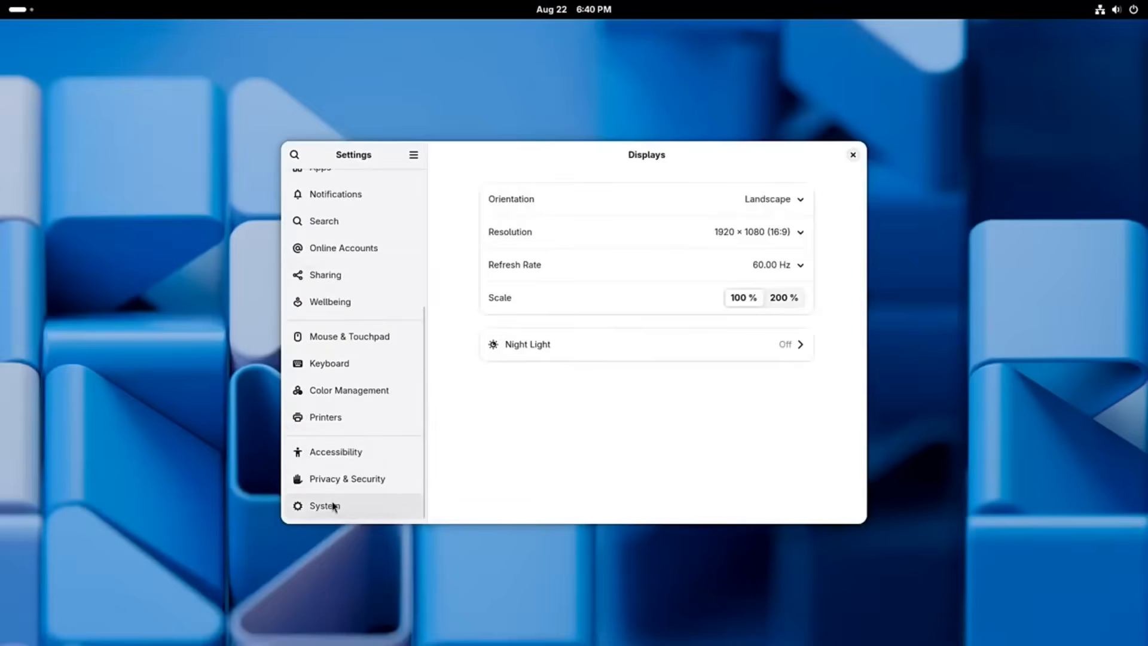
- Show the About page with GNOME OS 49, Ryzen 7 and 15 GiB memory details
{"action": "left_click", "coordinate": [324, 505]}
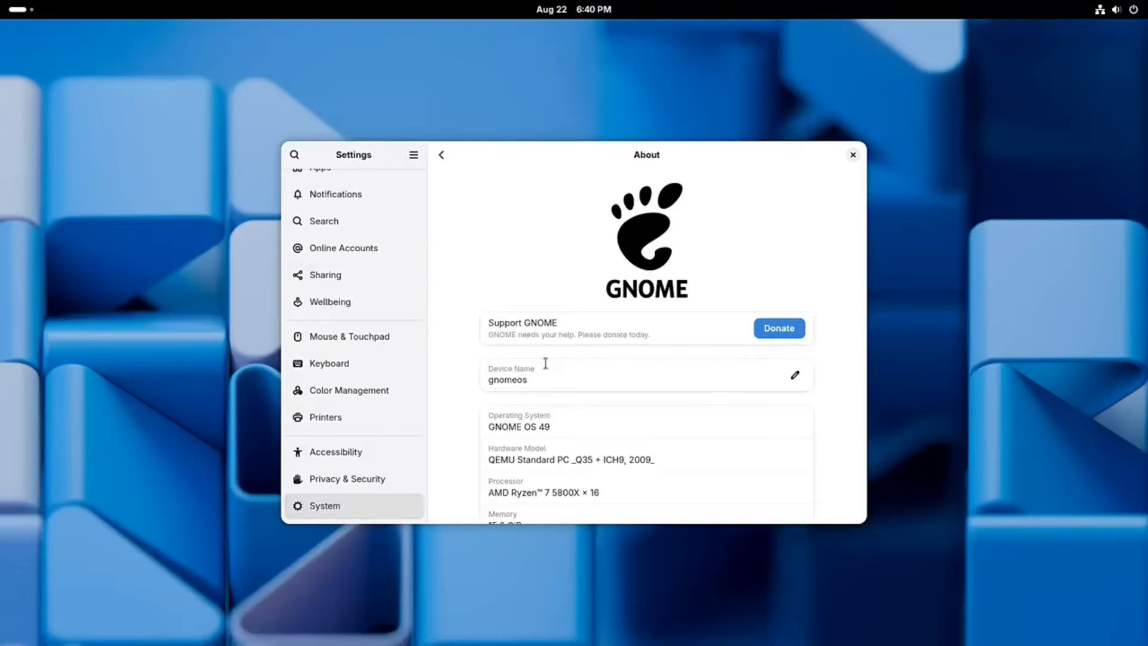
{"action": "scroll", "scroll_direction": "down", "scroll_amount": 3}
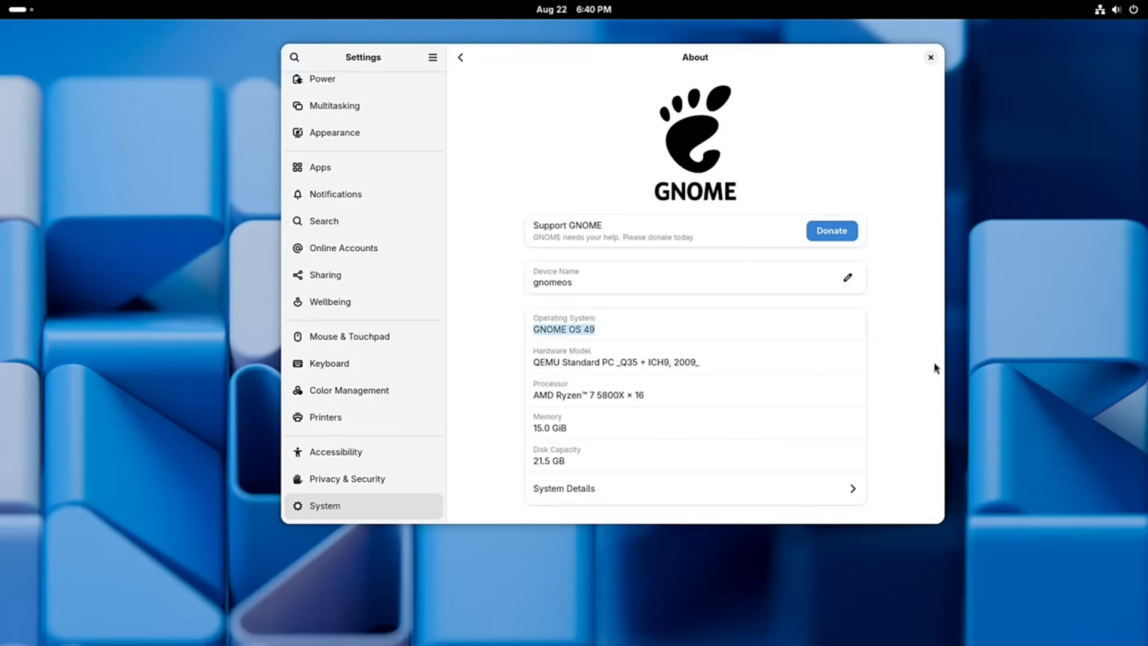
{"action": "mouse_move", "coordinate": [924, 366]}
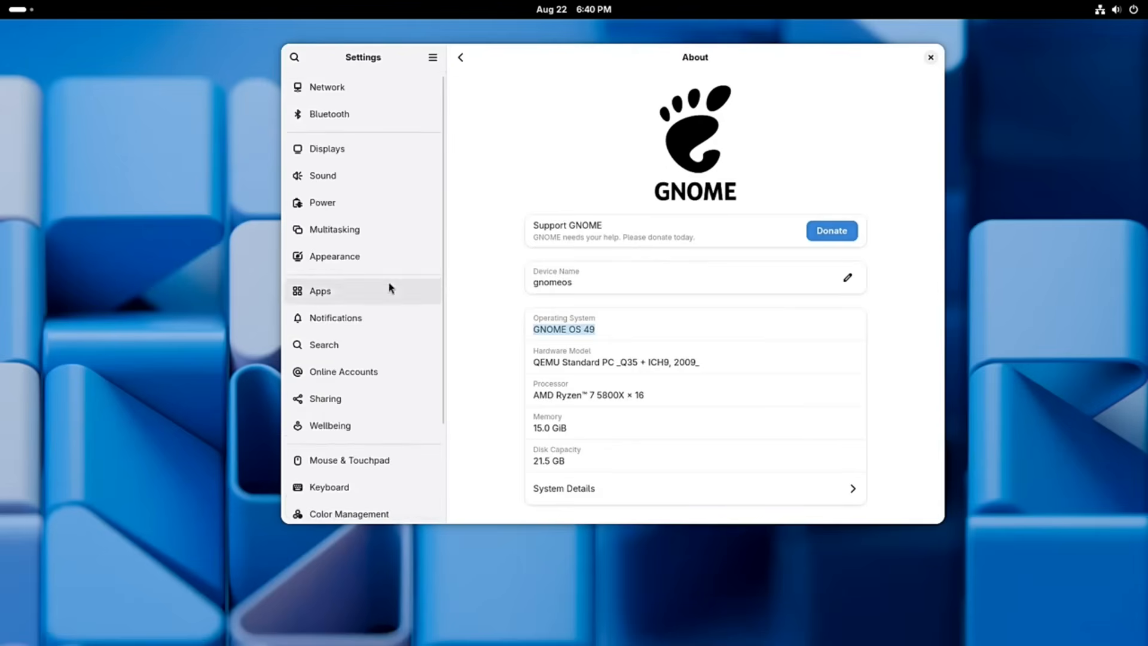
{"action": "mouse_move", "coordinate": [344, 256]}
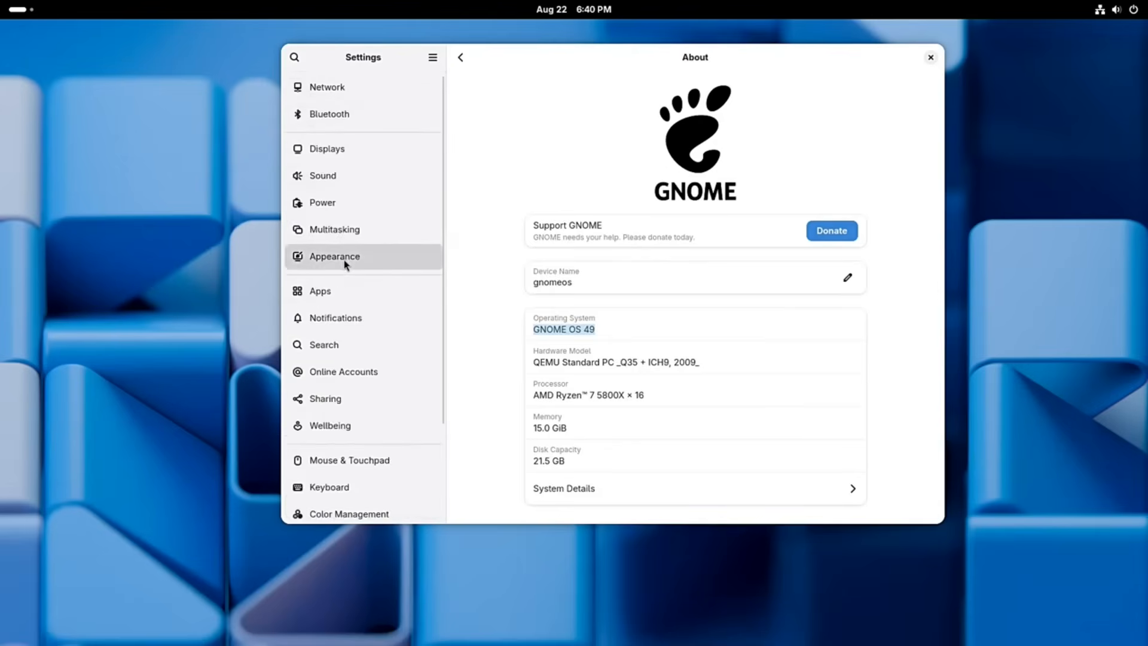
- Apply the Dark style on the Appearance page and browse the extra backgrounds
{"action": "left_click", "coordinate": [335, 256]}
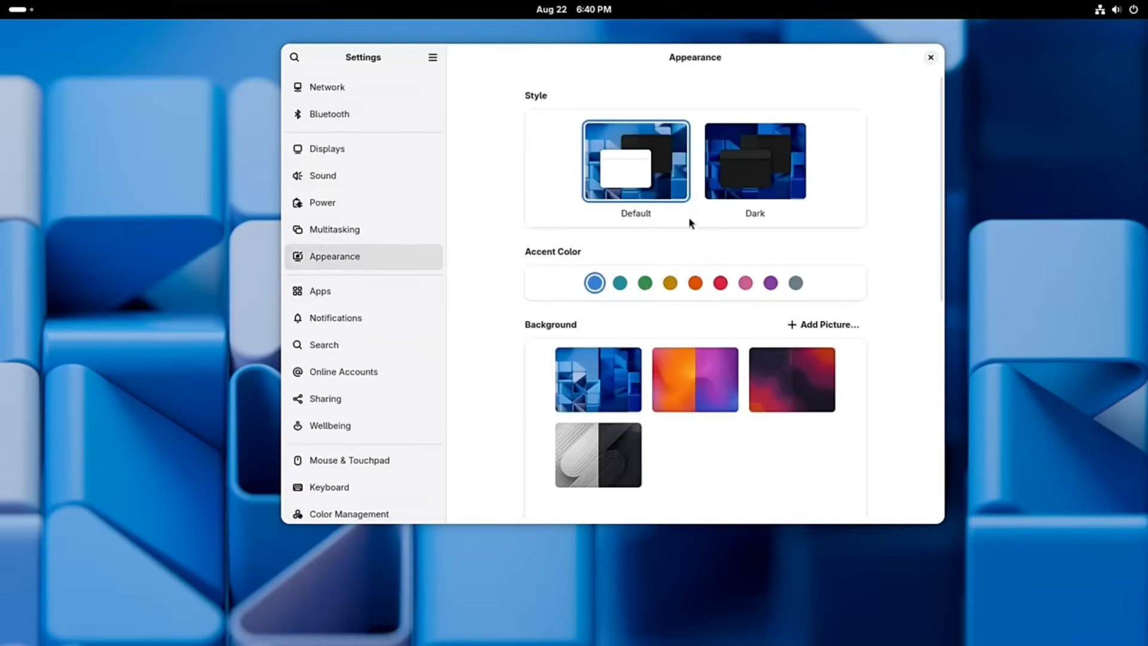
{"action": "left_click", "coordinate": [755, 160]}
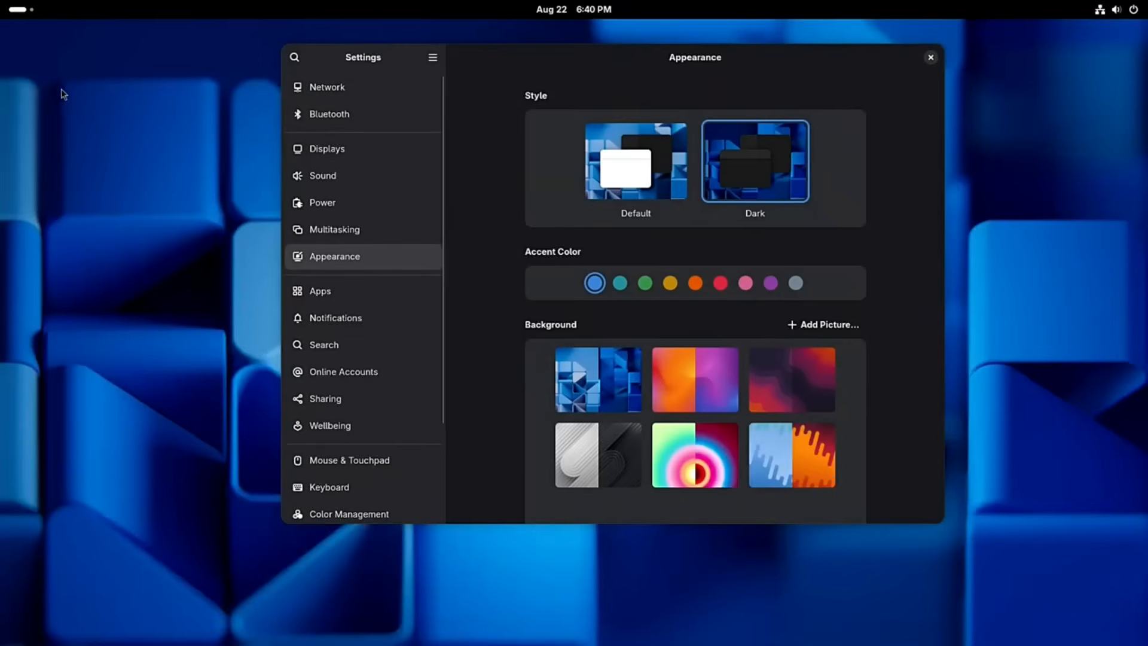
{"action": "scroll", "scroll_direction": "down", "scroll_amount": 3}
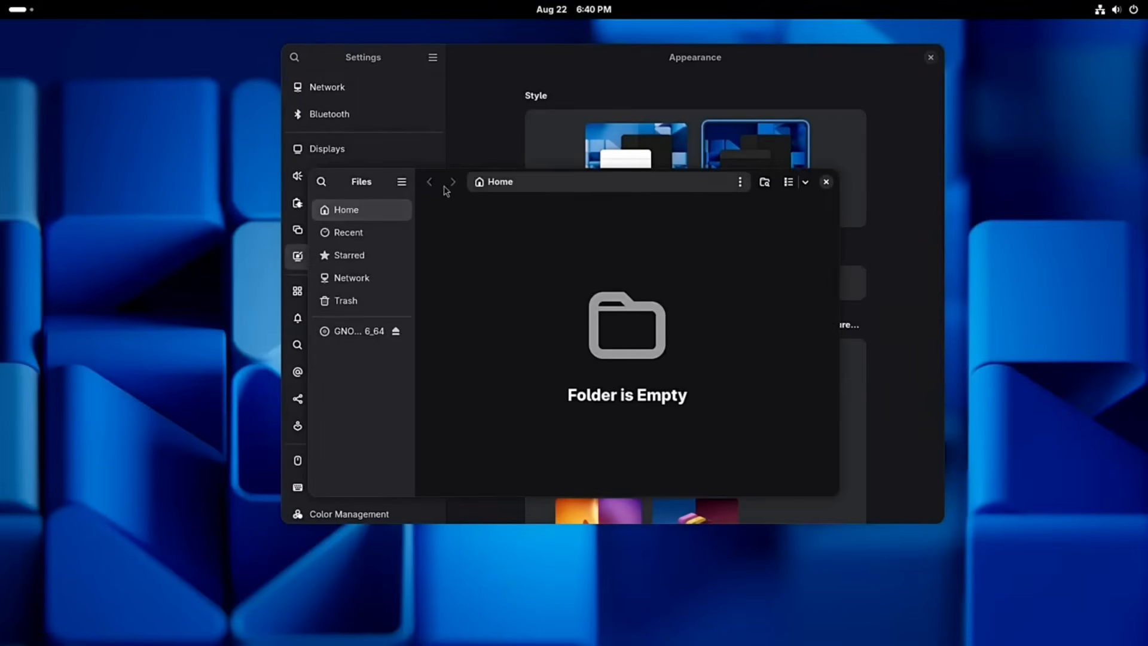
{"action": "left_click", "coordinate": [348, 254]}
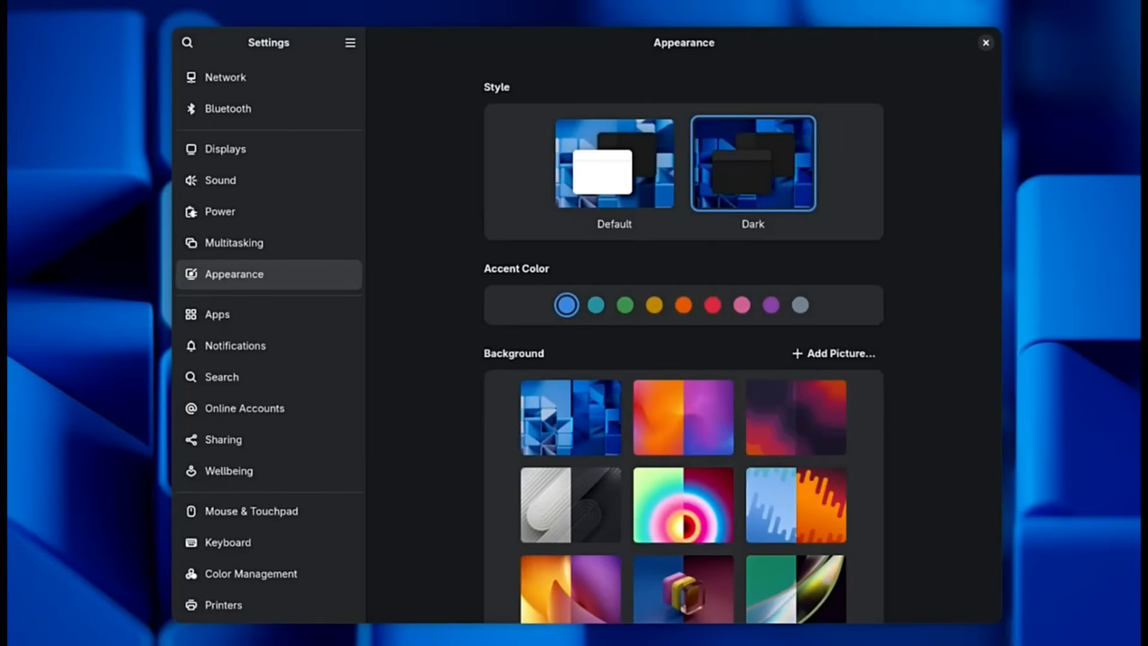
- Close Settings, leaving the Activities overview with an empty workspace
{"action": "left_click", "coordinate": [215, 607]}
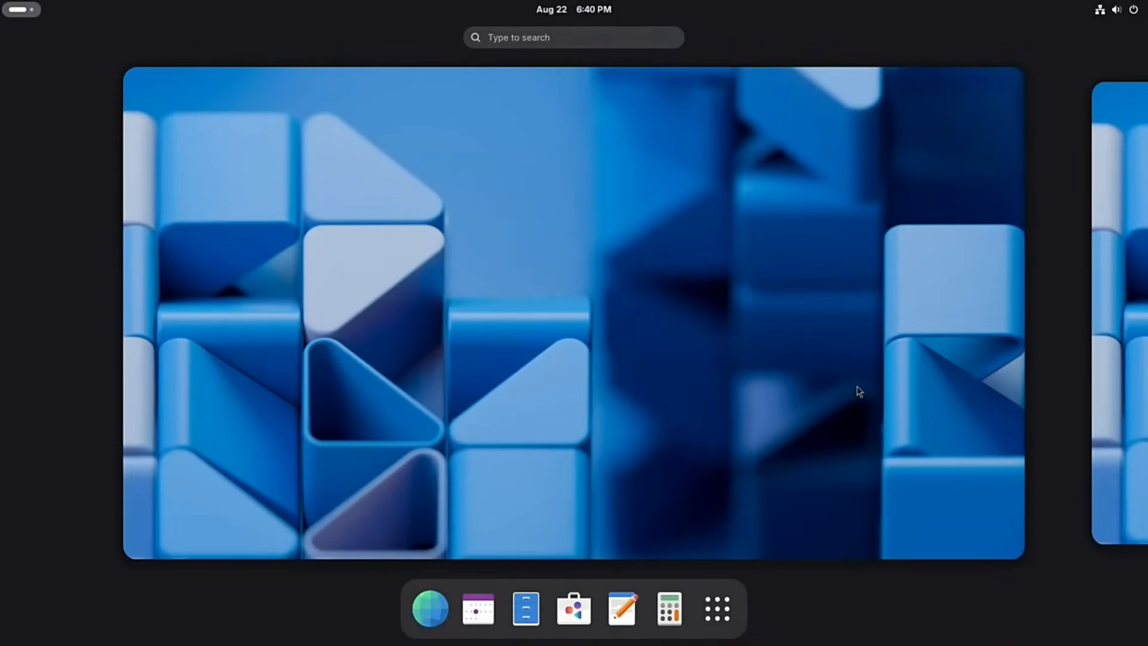
- Leave the overview and reopen Settings on the About page with system details
{"action": "left_click", "coordinate": [1116, 9]}
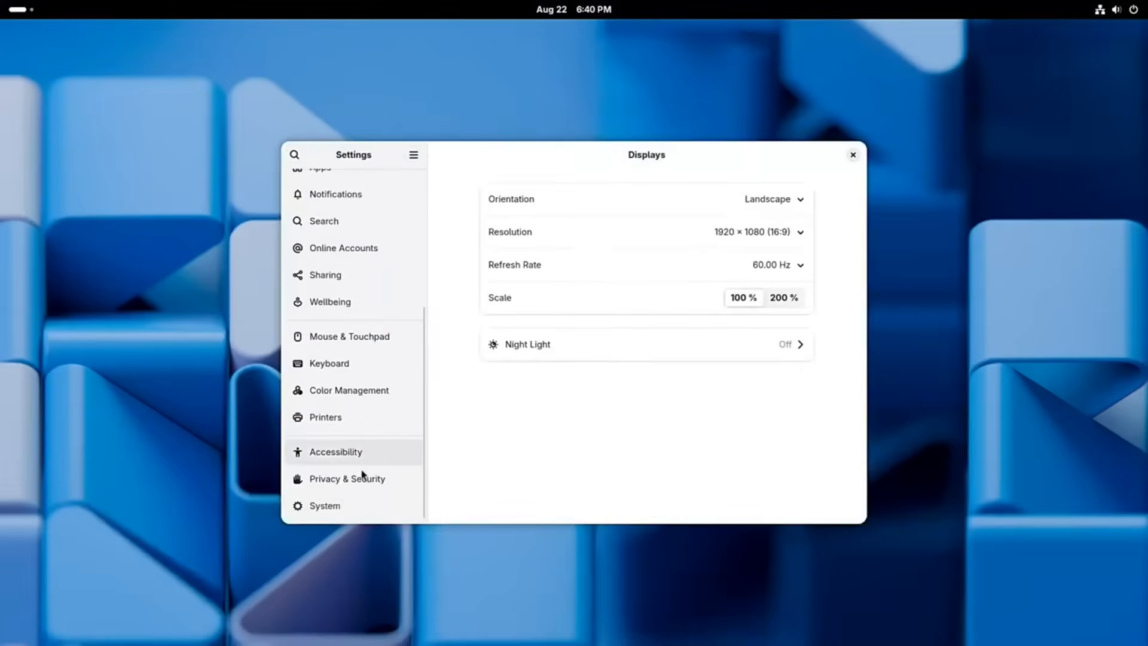
{"action": "left_click", "coordinate": [324, 505]}
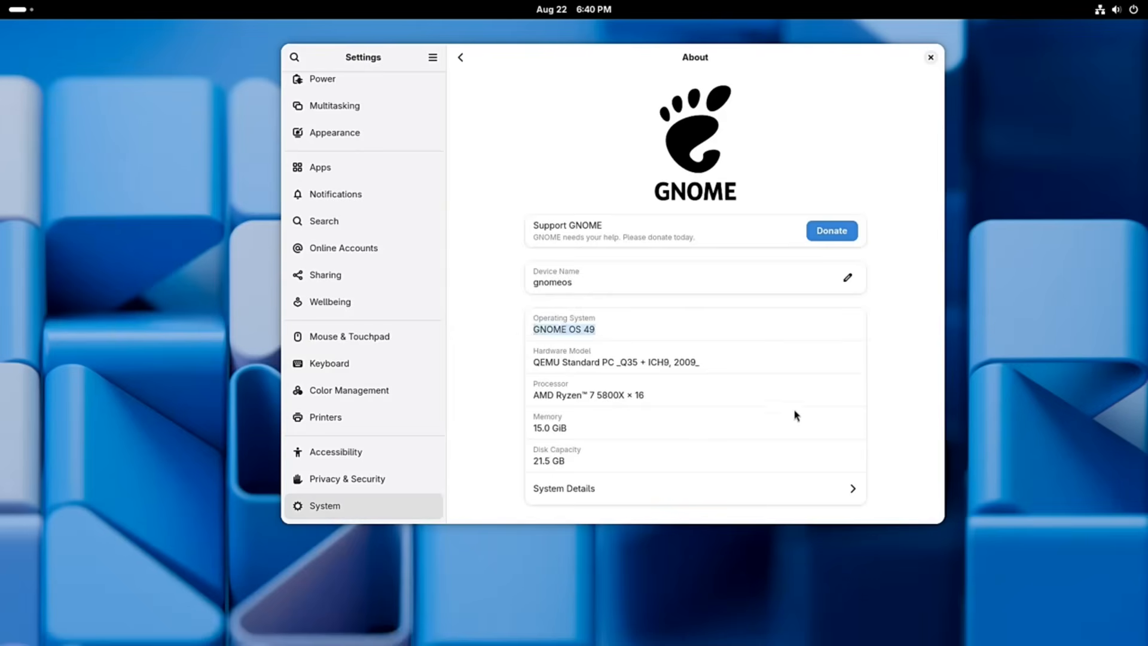
{"action": "mouse_move", "coordinate": [924, 366]}
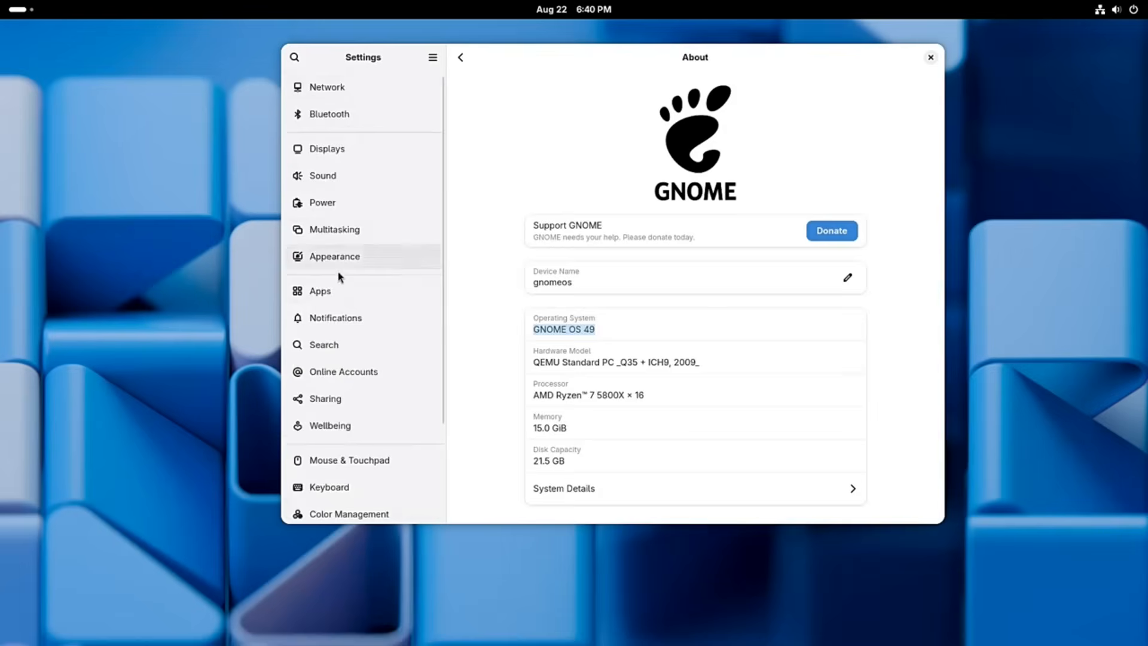
- Reapply the Dark style under Appearance, then launch Files from the dock
{"action": "left_click", "coordinate": [335, 256]}
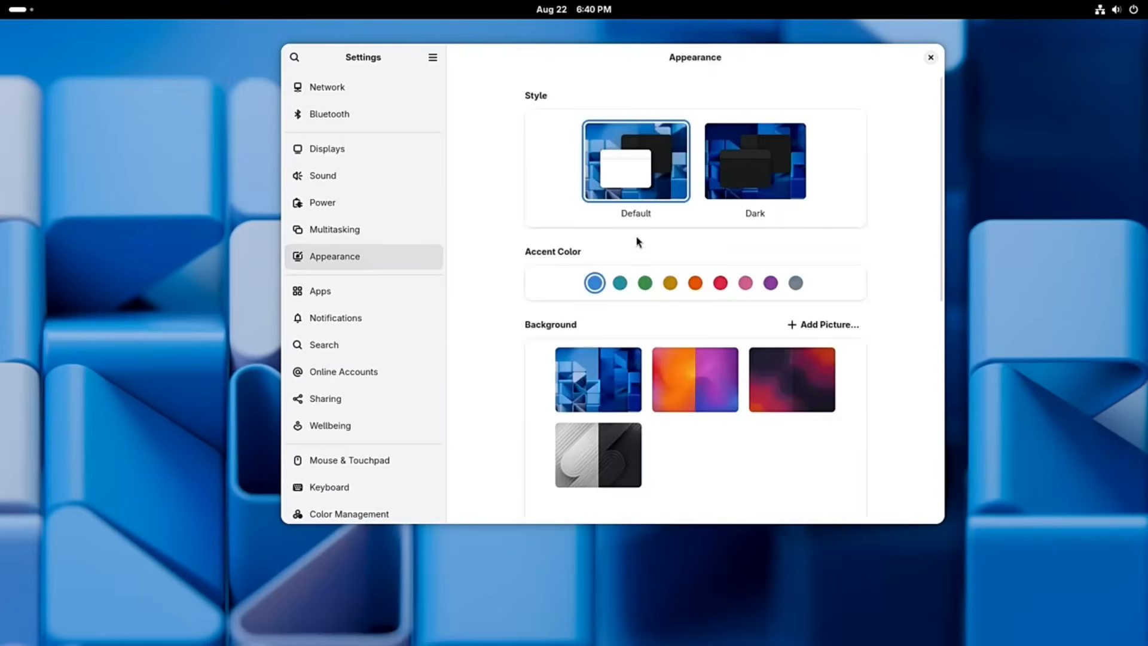
{"action": "left_click", "coordinate": [754, 159]}
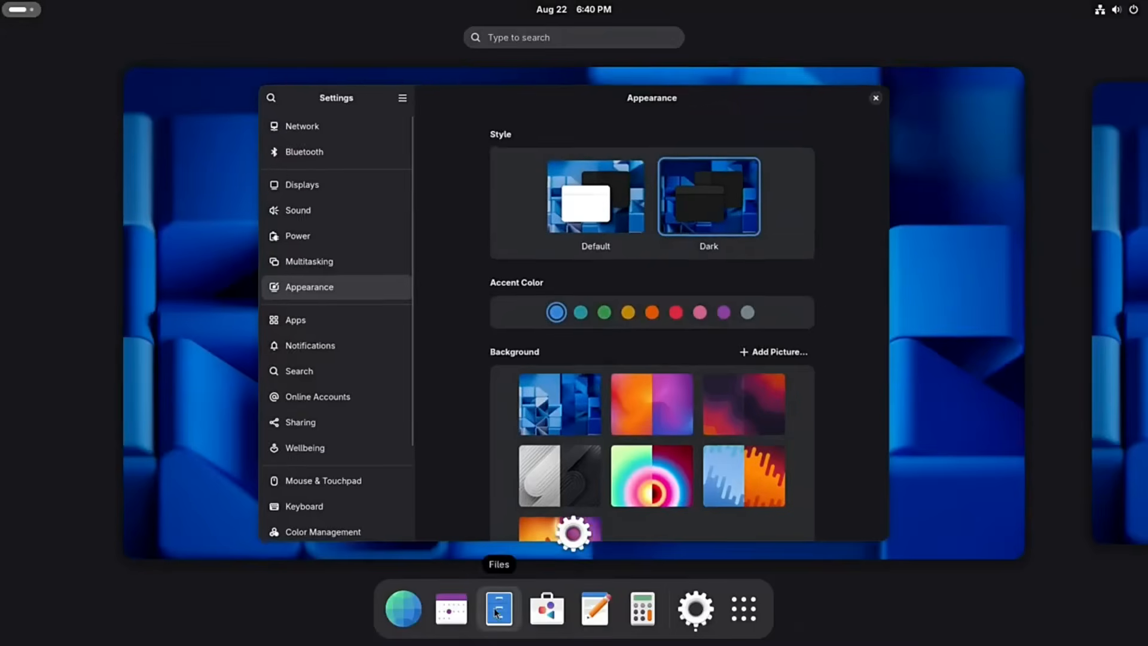
{"action": "left_click", "coordinate": [499, 609]}
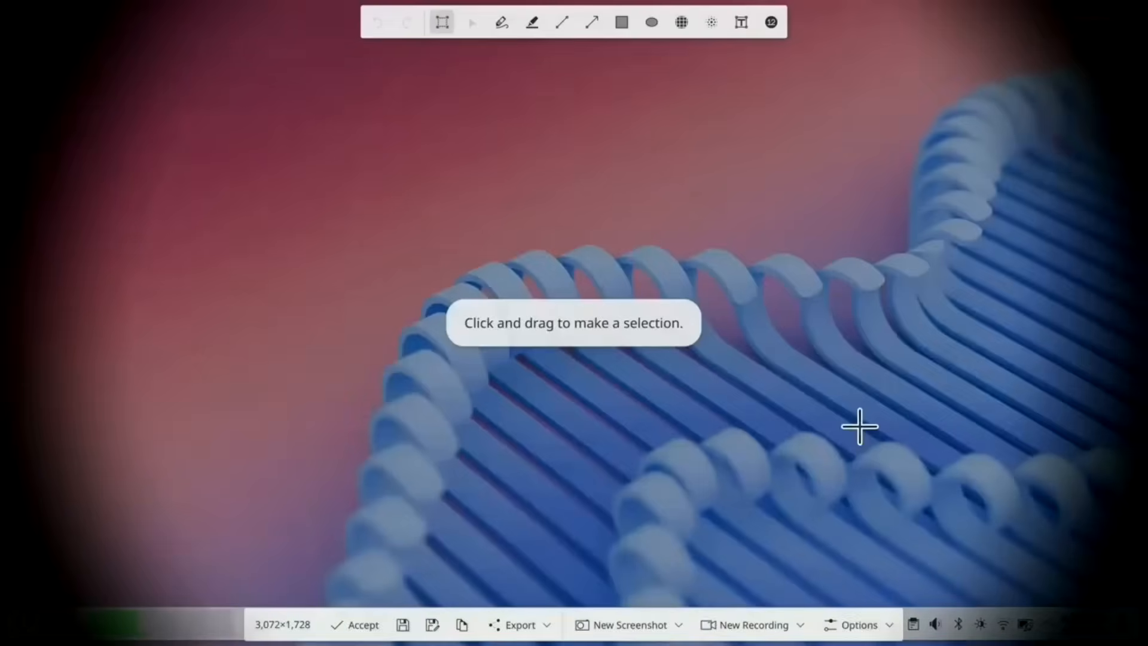
- Record a rectangular screen region, then bring up System Monitor and System Settings
{"action": "left_click_drag", "start_coordinate": [134, 83], "coordinate": [1074, 523]}
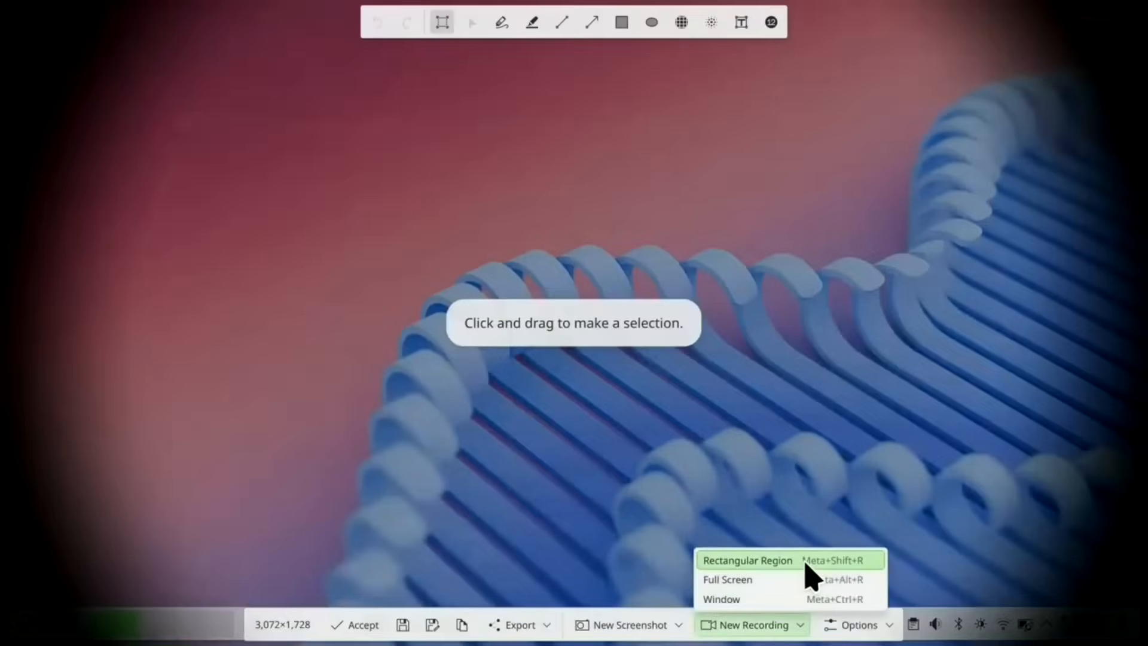
{"action": "left_click", "coordinate": [748, 560]}
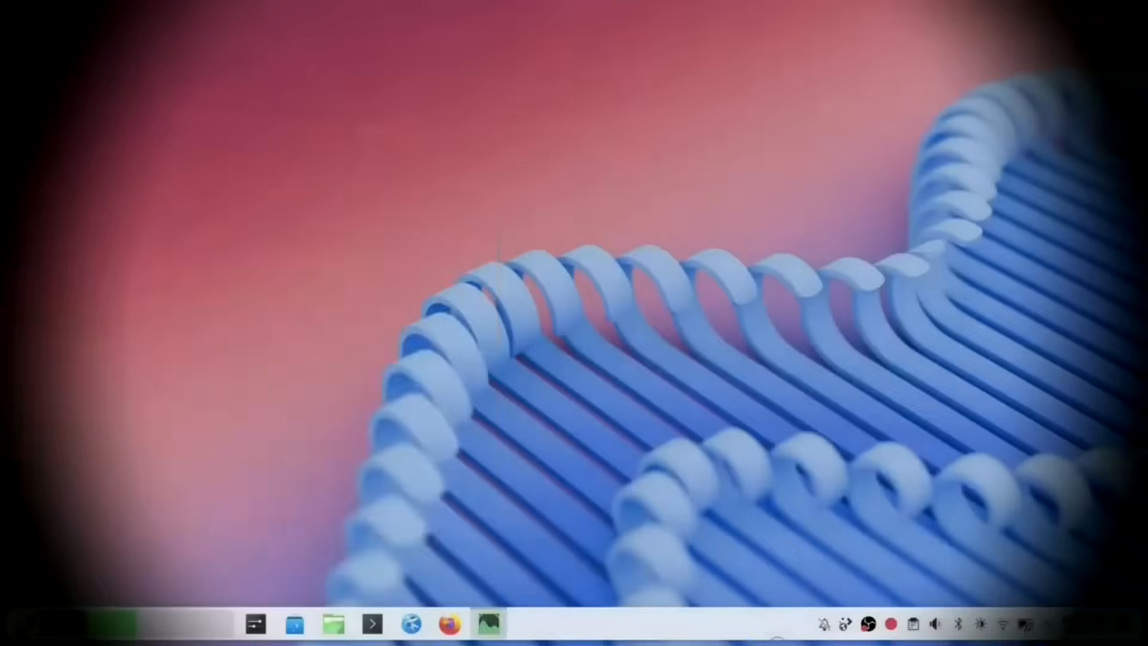
{"action": "left_click", "coordinate": [488, 623]}
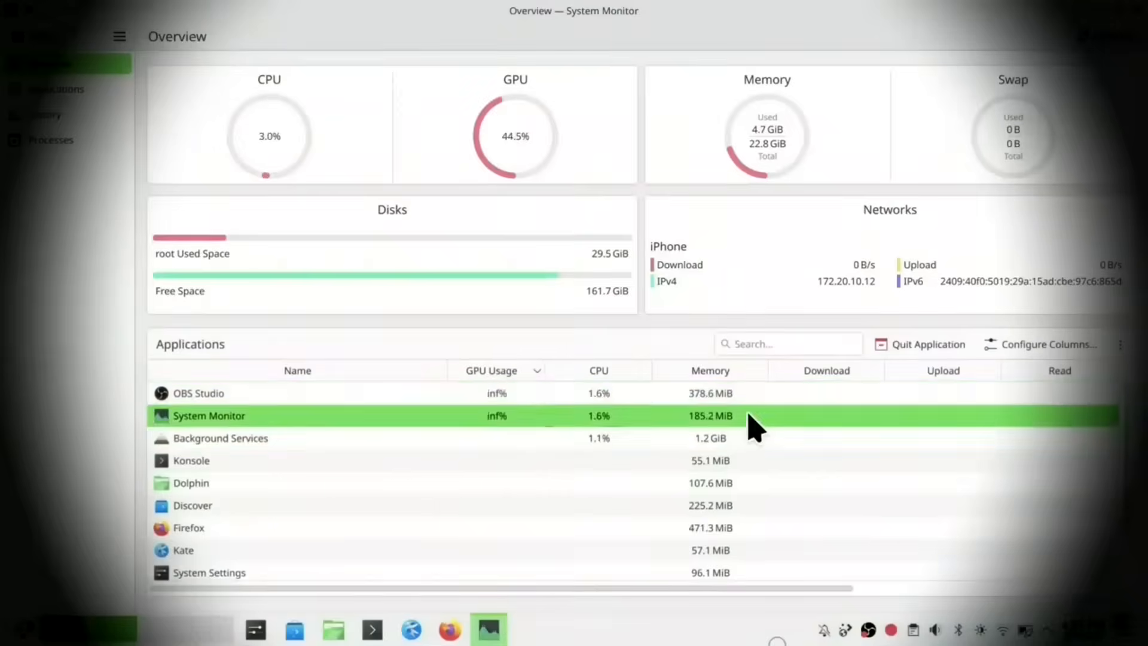
{"action": "left_click", "coordinate": [55, 89]}
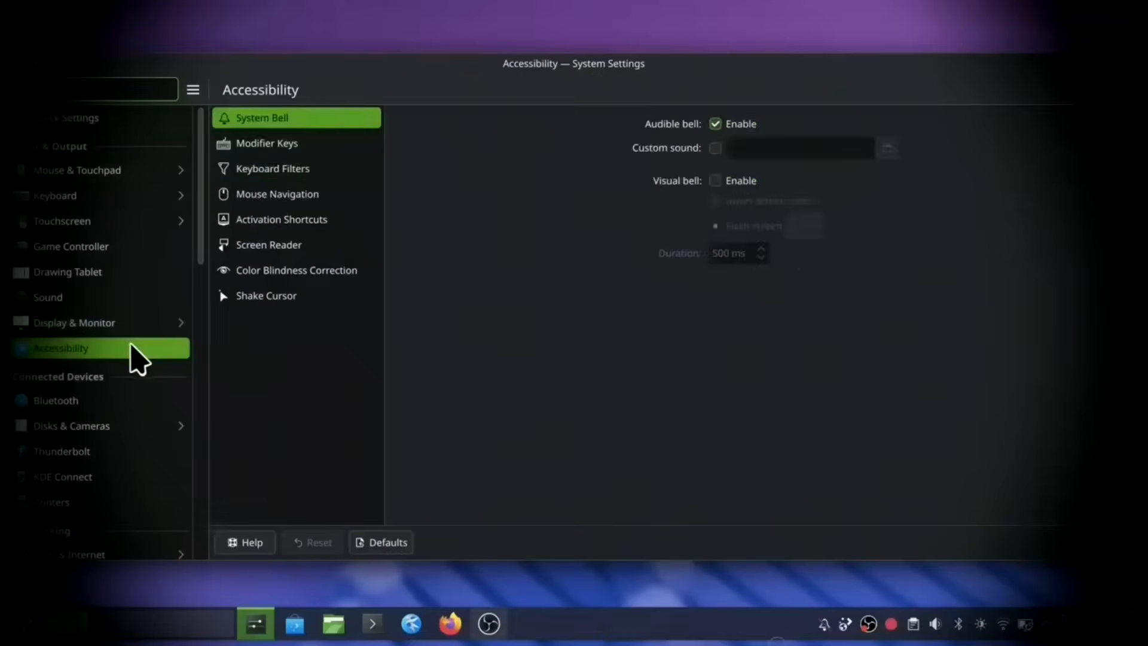
- View the Accessibility settings before locking the session
{"action": "left_click", "coordinate": [277, 194]}
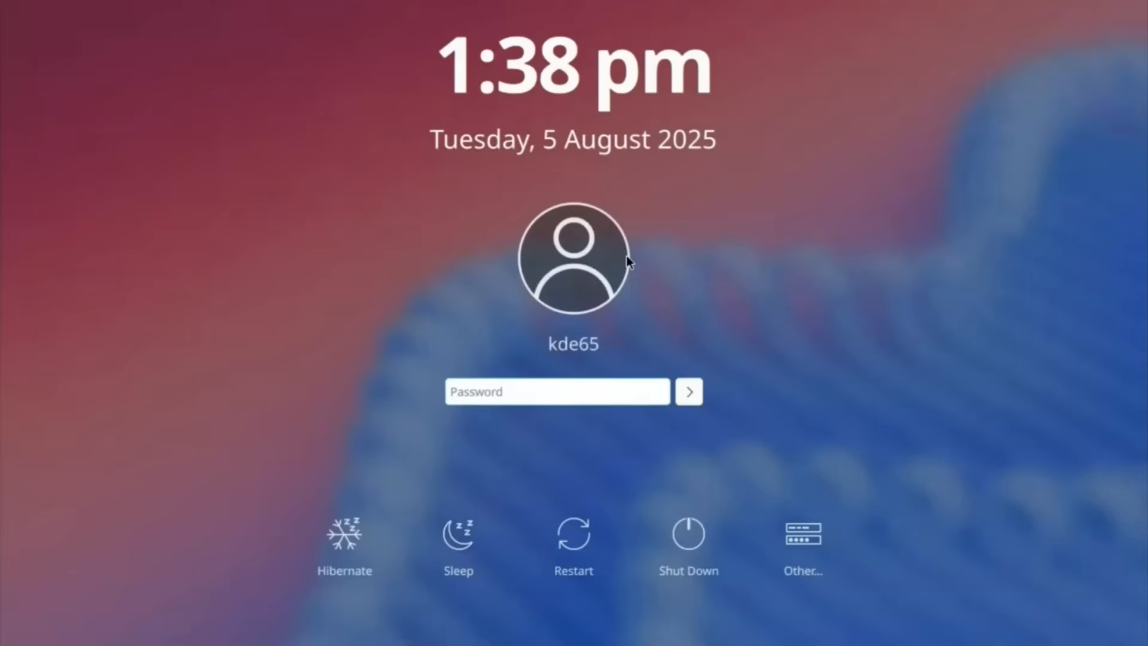
- Enter the password to unlock, then show the launcher's favourite apps
{"action": "type", "text": "***"}
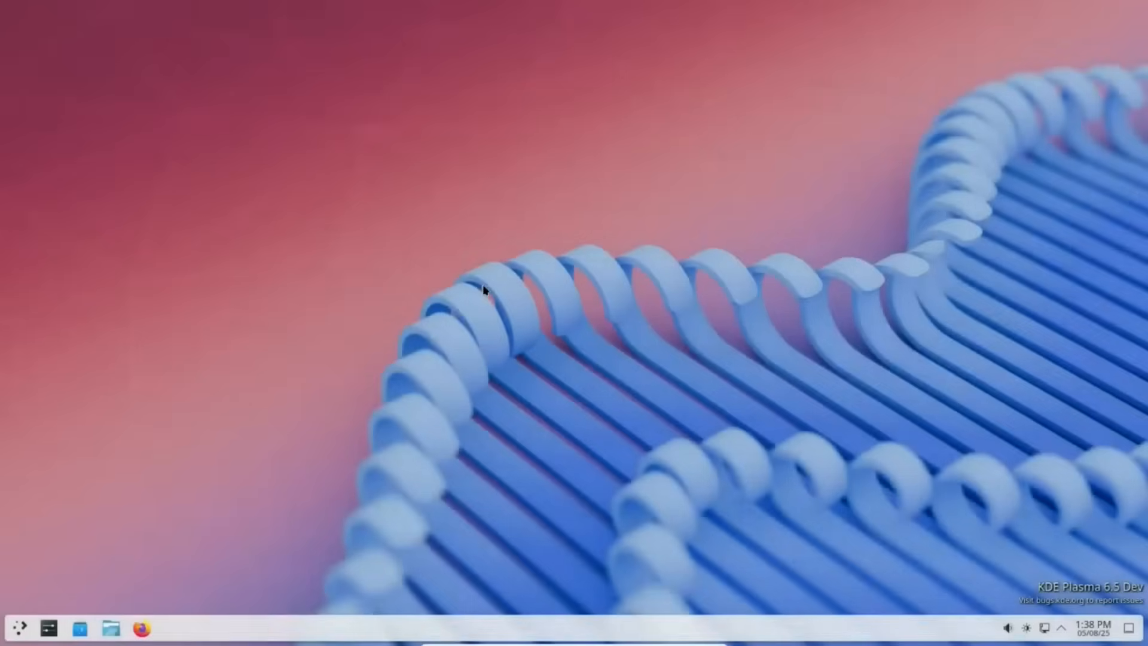
{"action": "mouse_move", "coordinate": [604, 380]}
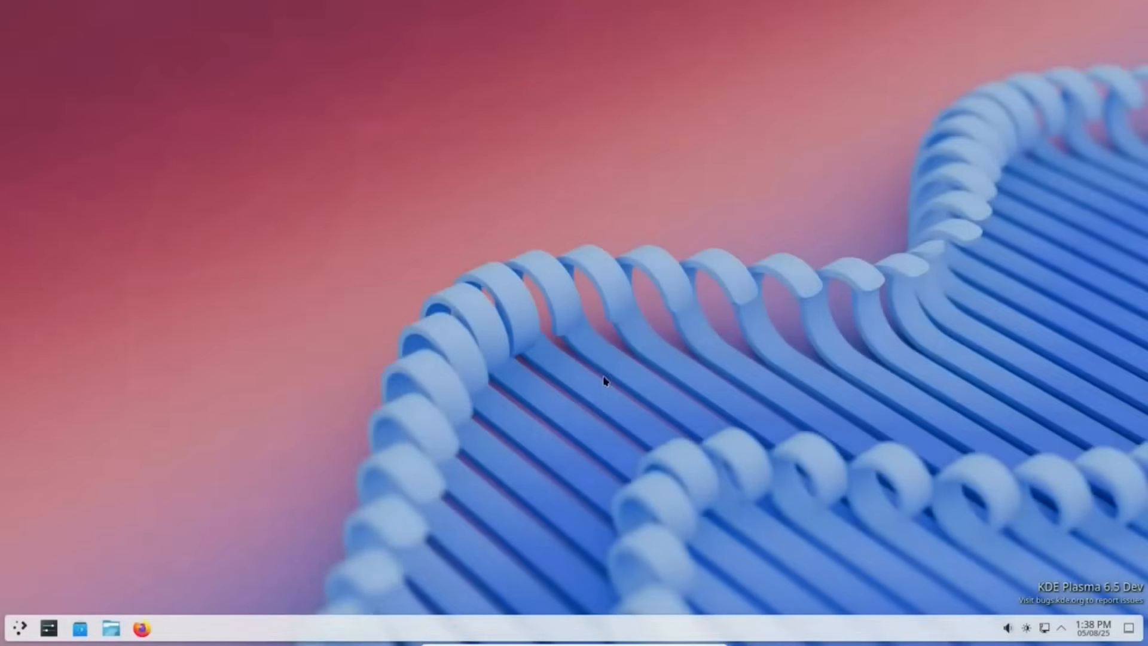
{"action": "left_click", "coordinate": [18, 627]}
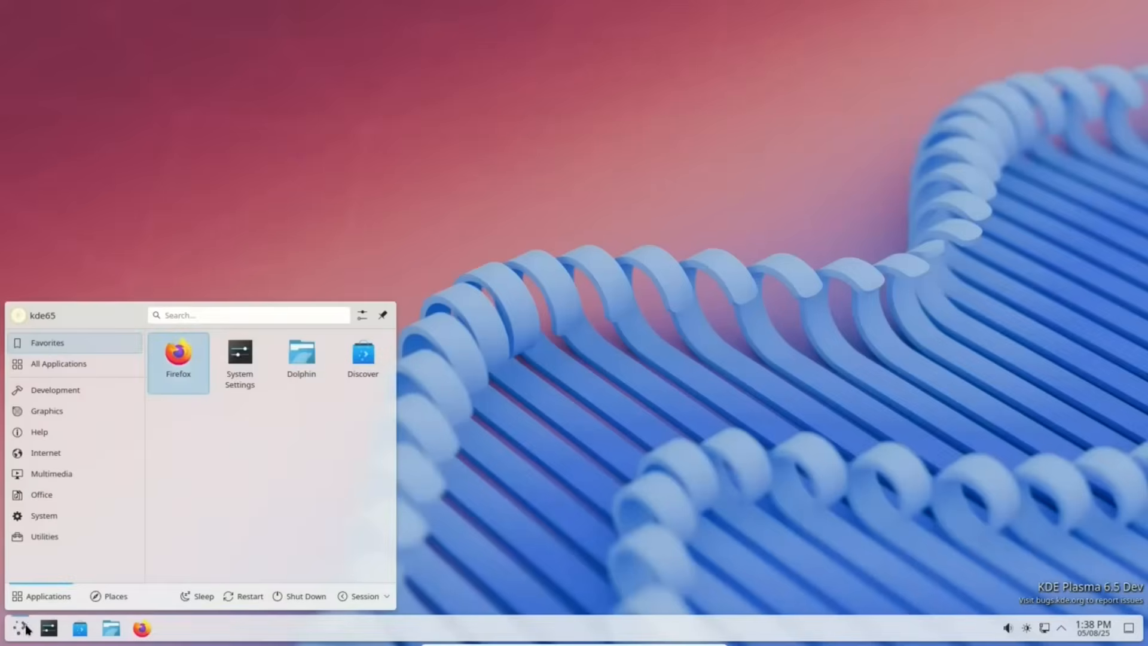
{"action": "mouse_move", "coordinate": [55, 390]}
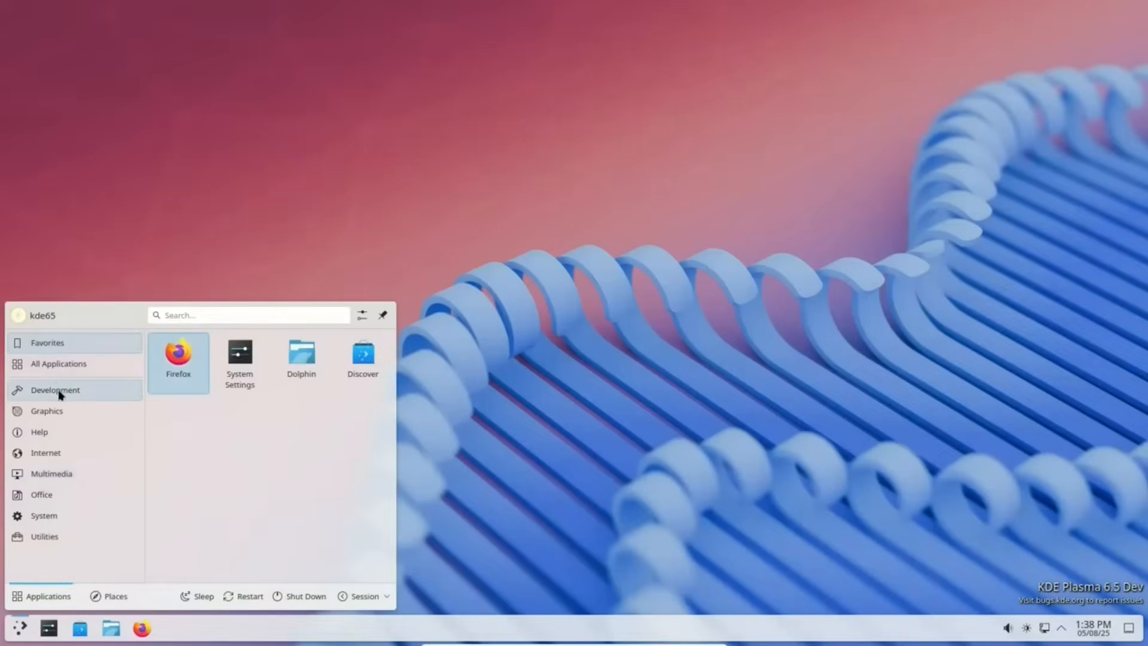
- Browse the Development, Graphics, Internet, Multimedia, Office and Utilities categories
{"action": "left_click", "coordinate": [55, 389]}
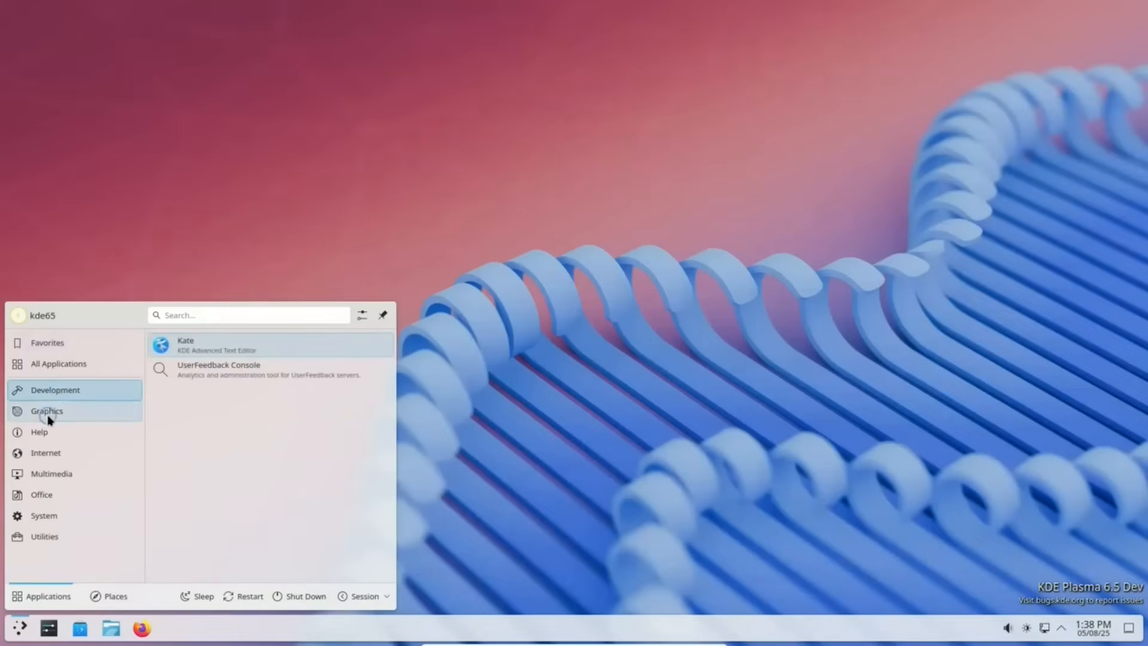
{"action": "left_click", "coordinate": [47, 411]}
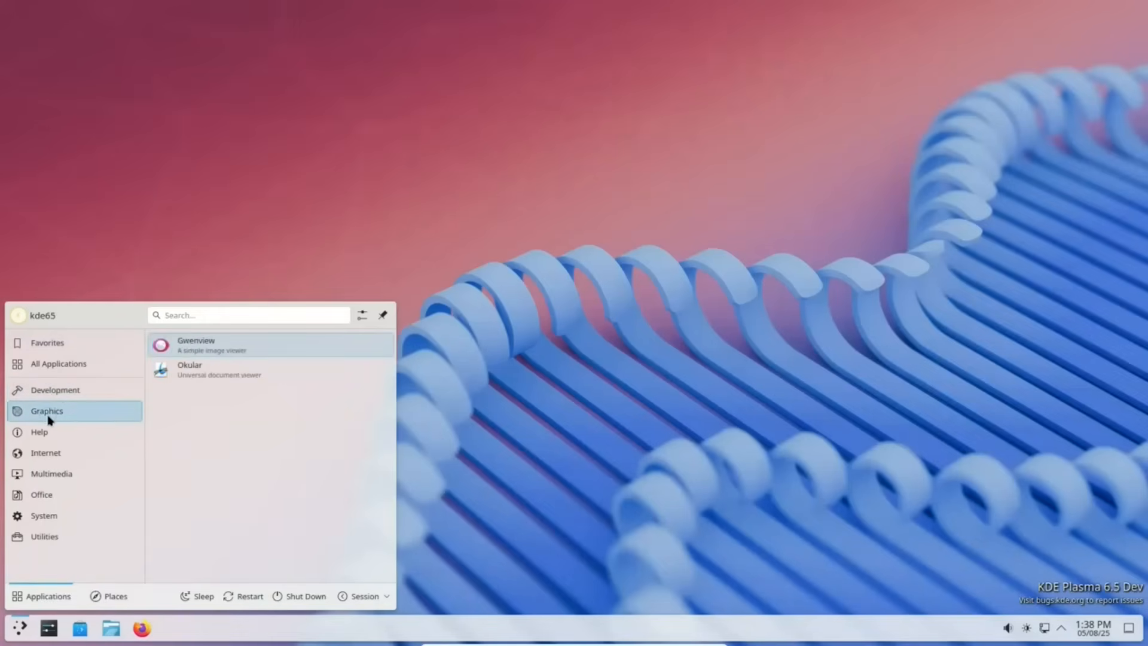
{"action": "mouse_move", "coordinate": [41, 432]}
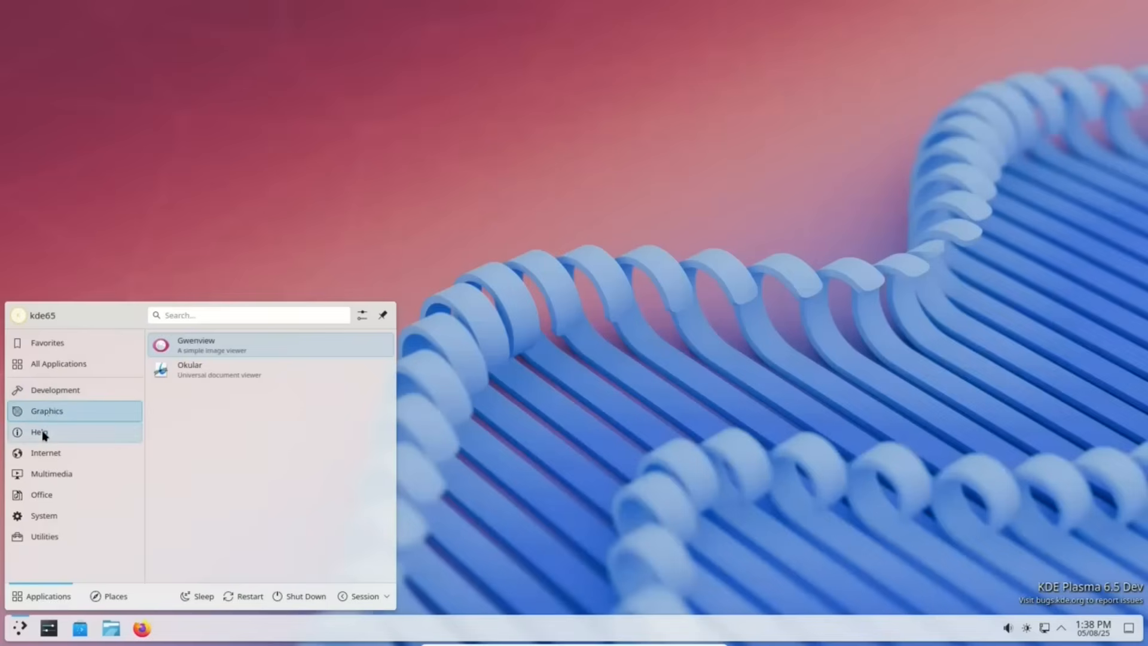
{"action": "left_click", "coordinate": [40, 431]}
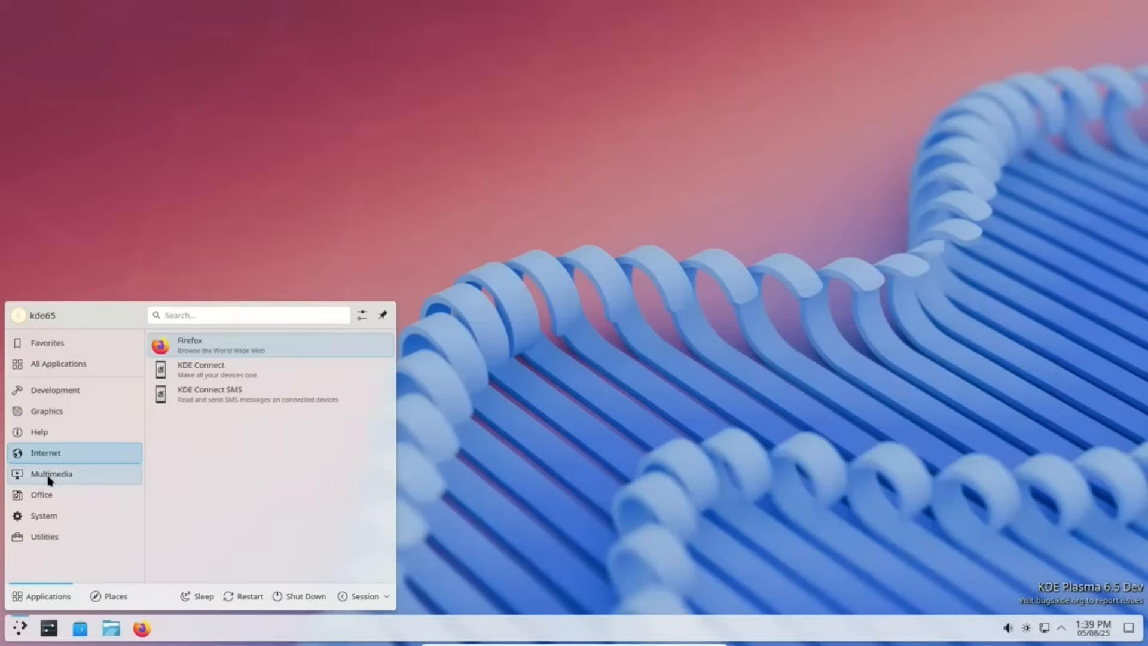
{"action": "left_click", "coordinate": [51, 473]}
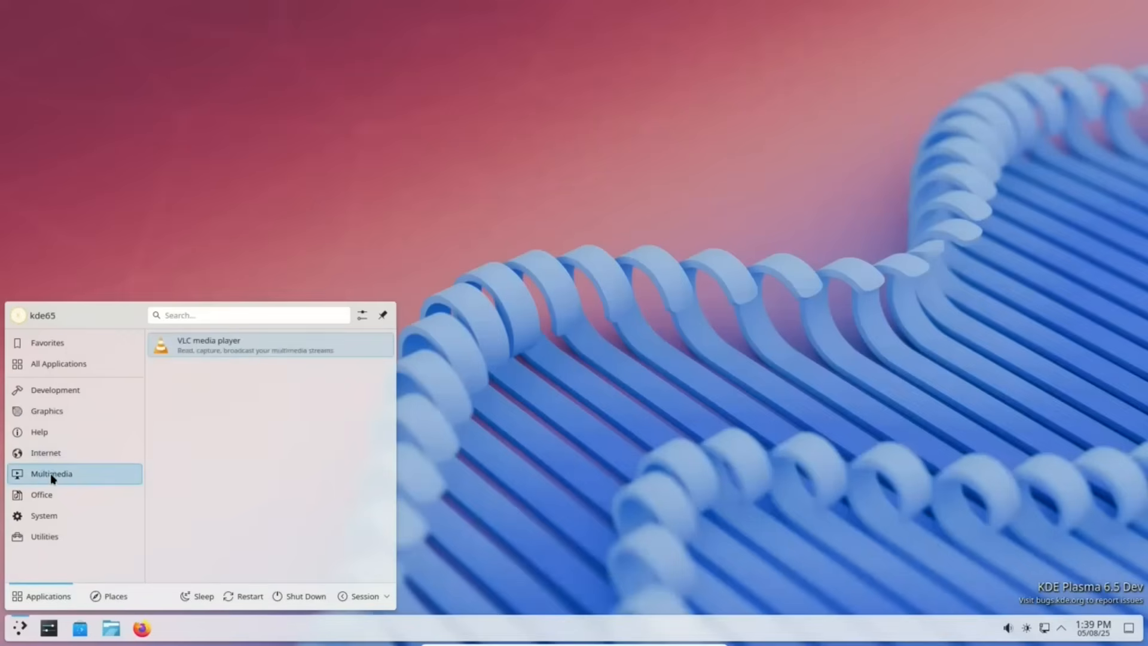
{"action": "mouse_move", "coordinate": [45, 500]}
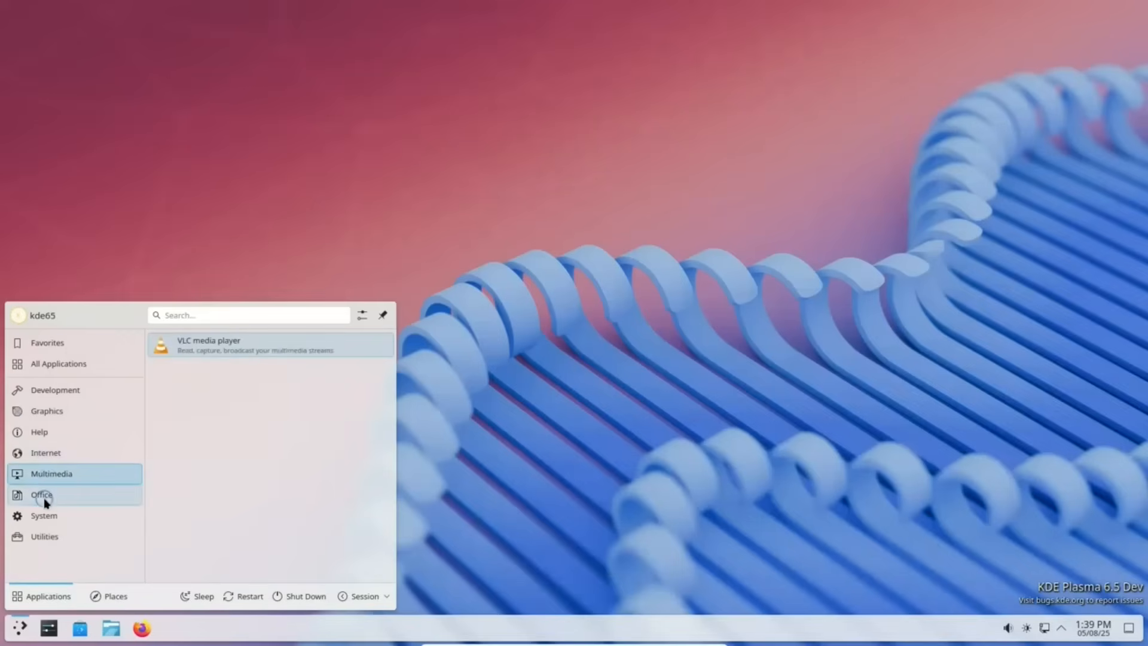
{"action": "left_click", "coordinate": [42, 494]}
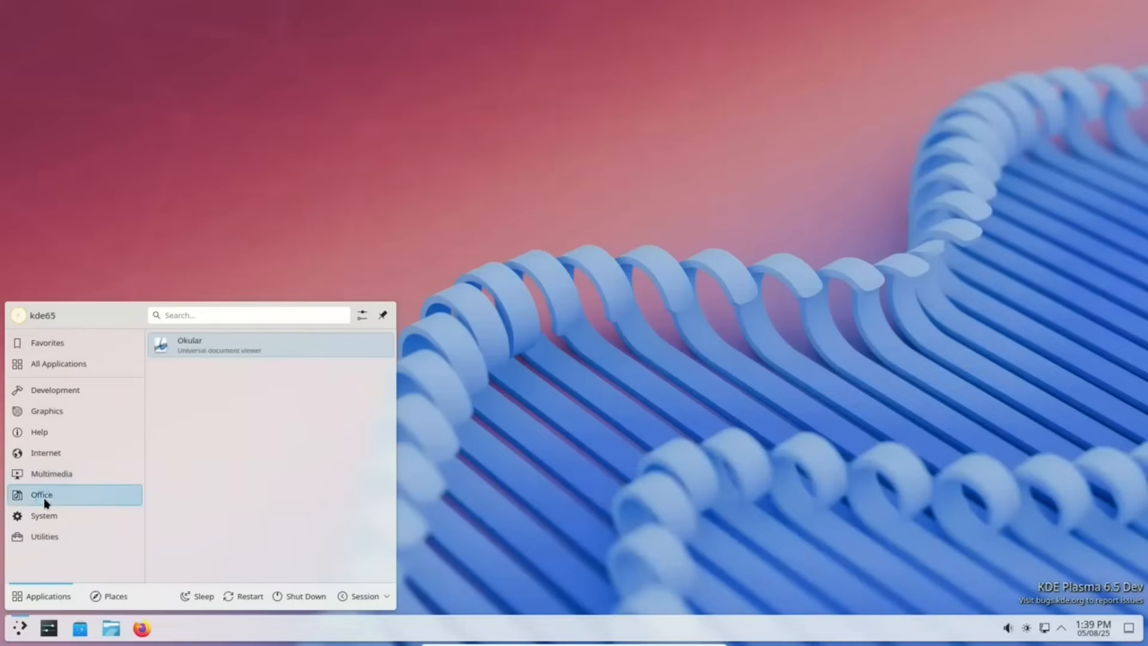
{"action": "mouse_move", "coordinate": [44, 515]}
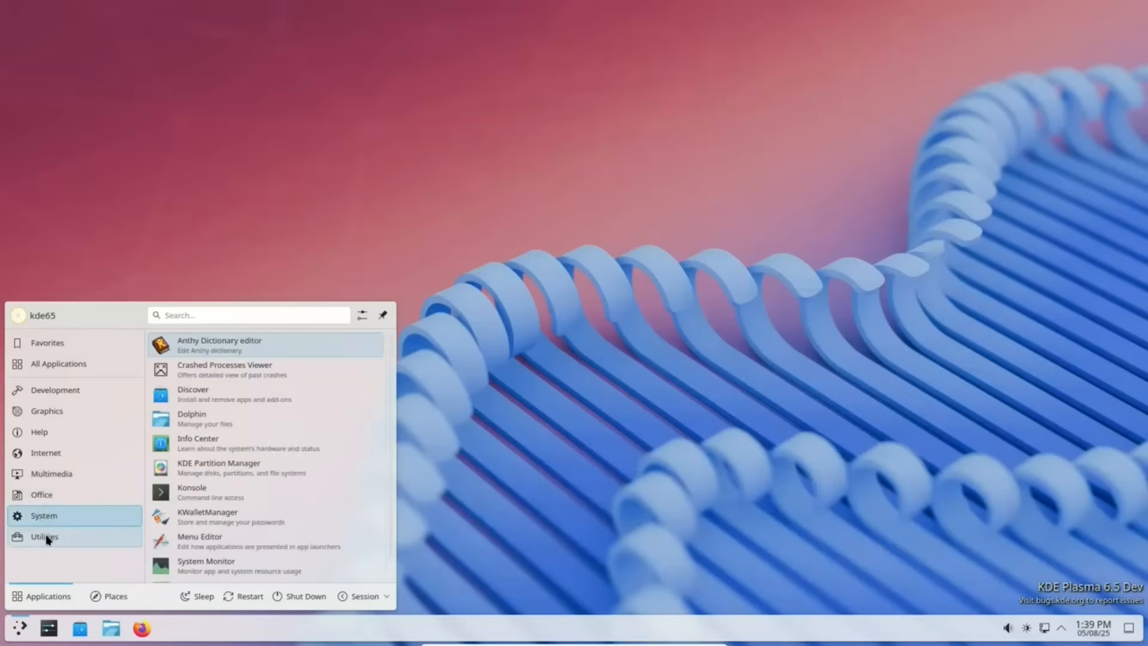
{"action": "left_click", "coordinate": [44, 535]}
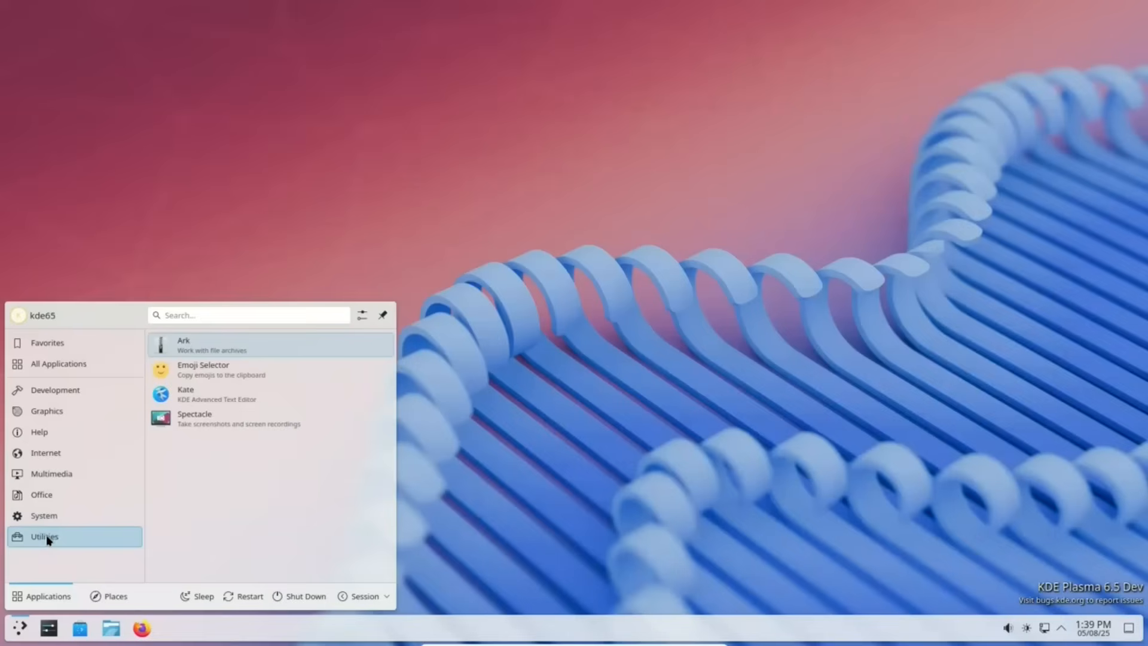
{"action": "mouse_move", "coordinate": [311, 517]}
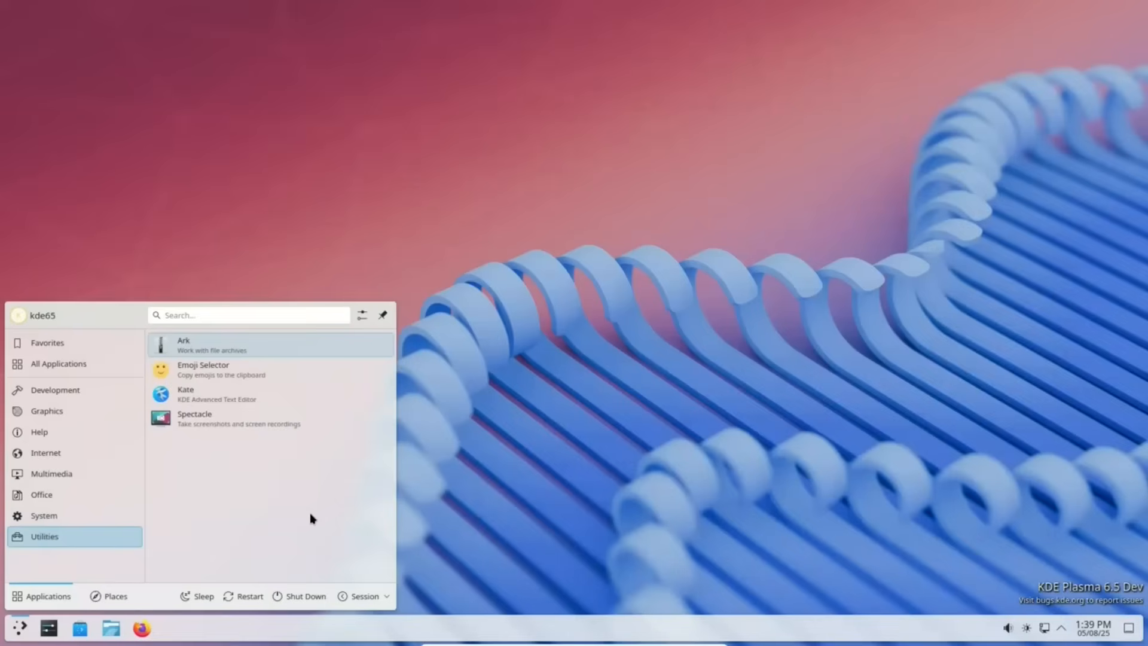
{"action": "mouse_move", "coordinate": [491, 402]}
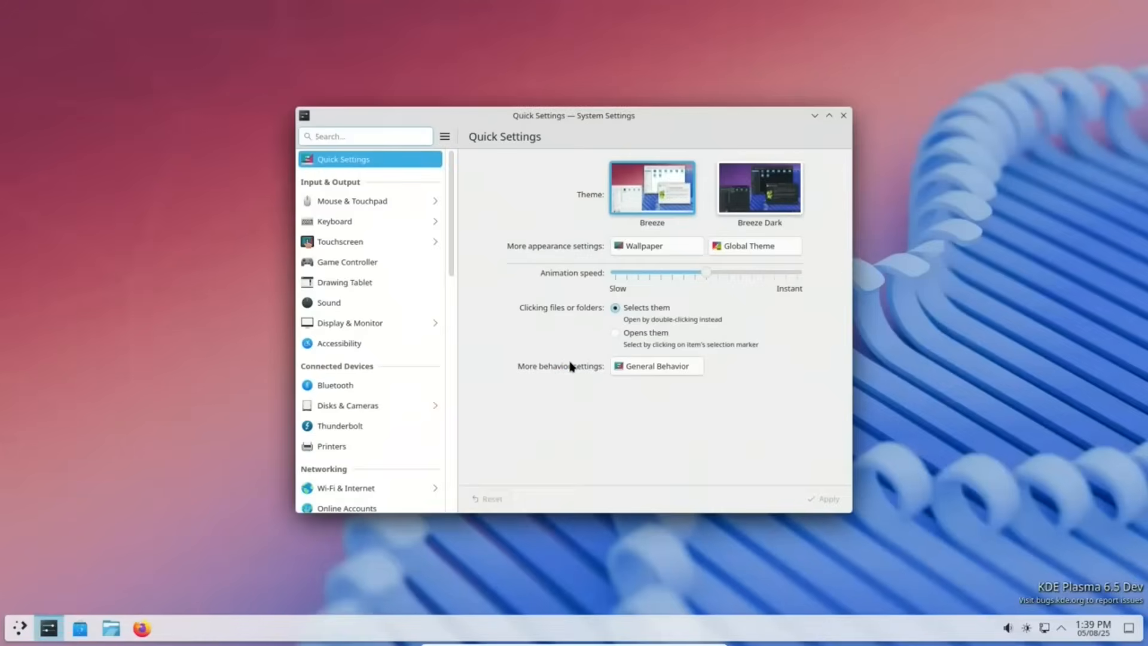
- View About this System (Plasma 6.4.80 on Wayland), select Wayland, then close the window
{"action": "scroll", "scroll_direction": "down", "scroll_amount": 3}
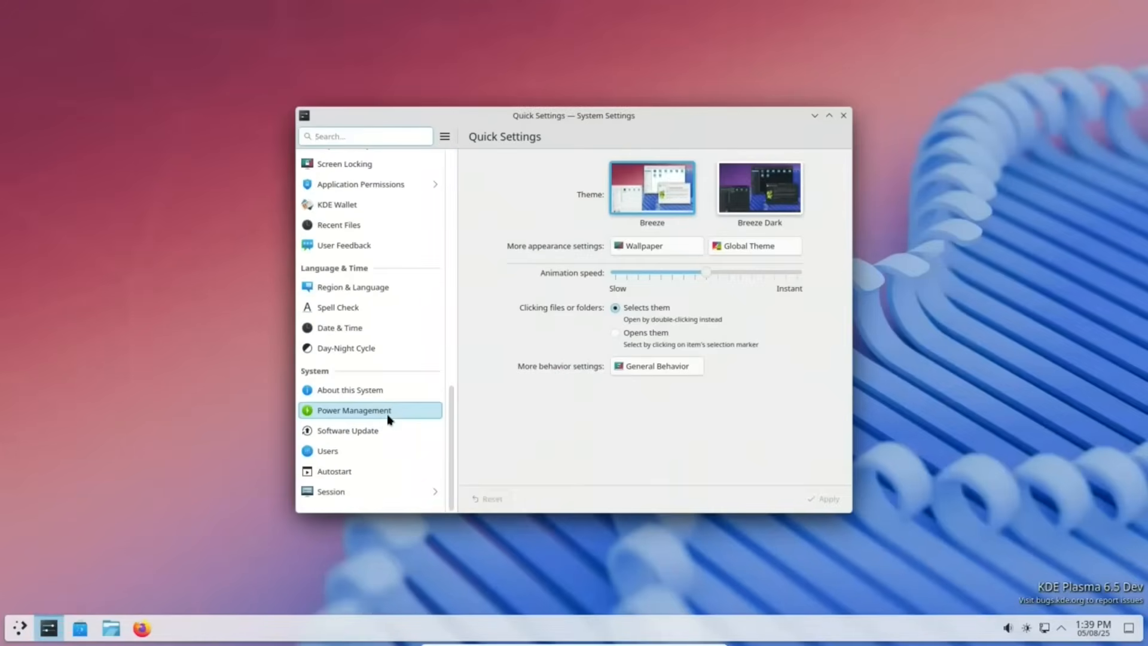
{"action": "left_click", "coordinate": [350, 390]}
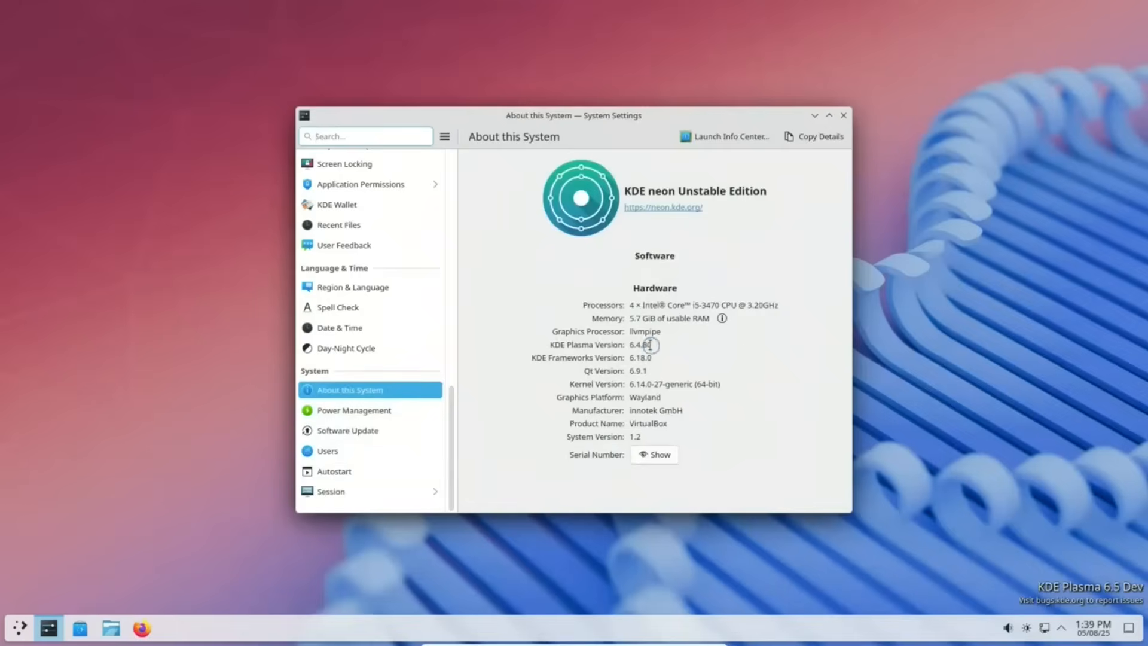
{"action": "double_click", "coordinate": [640, 344]}
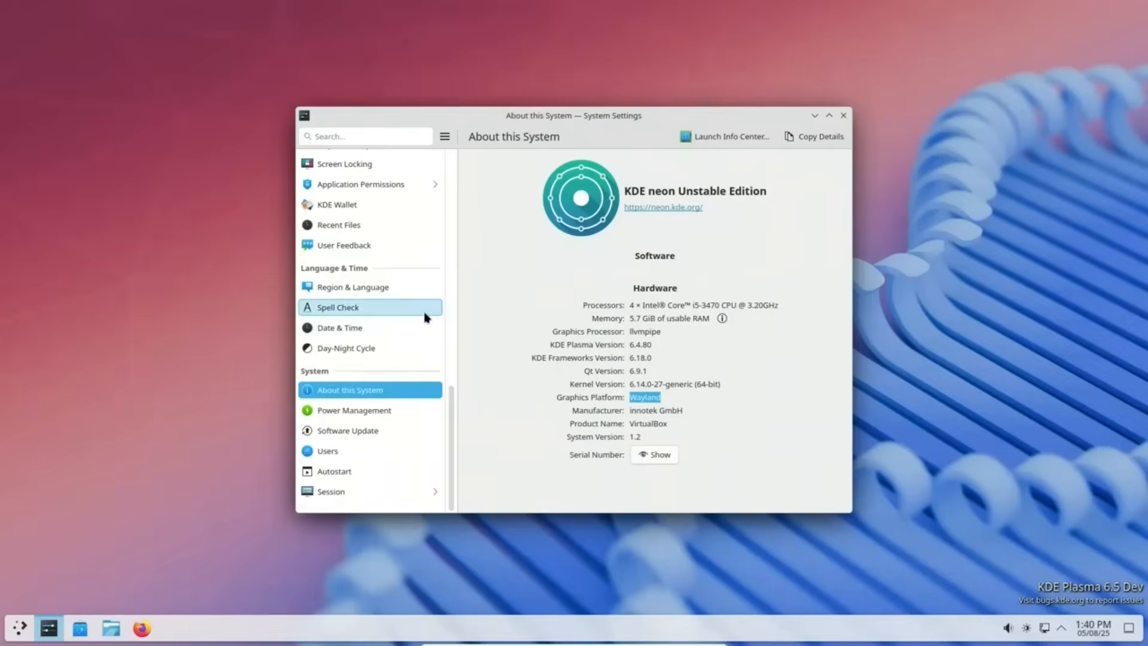
{"action": "left_click", "coordinate": [843, 115]}
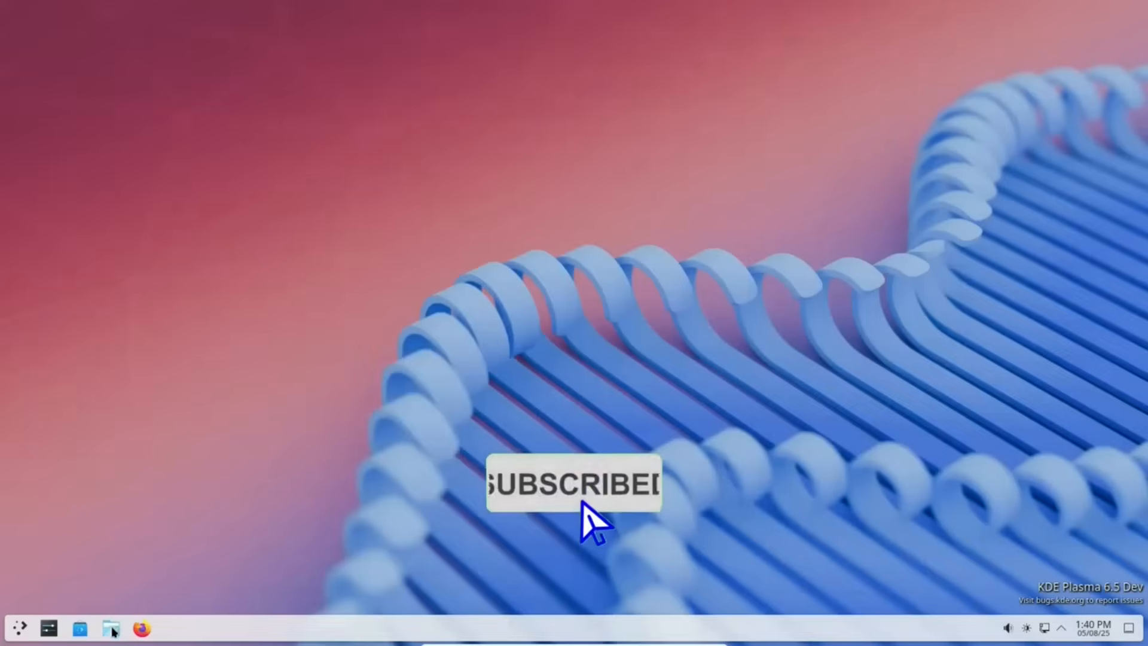
{"action": "left_click", "coordinate": [111, 629]}
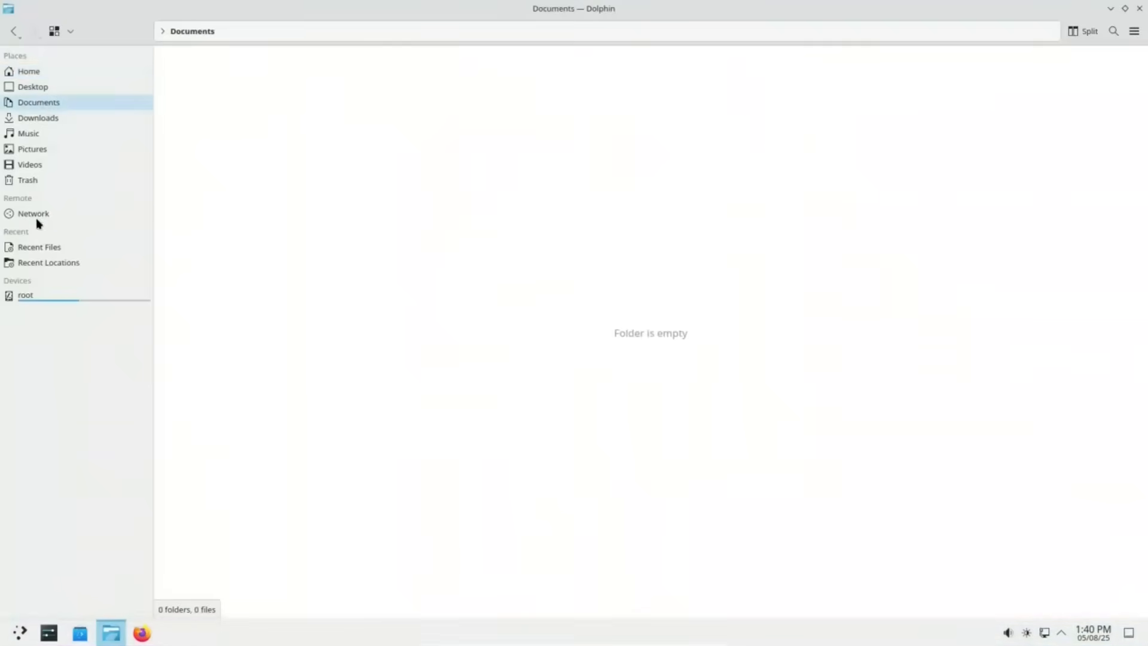
{"action": "left_click", "coordinate": [32, 148]}
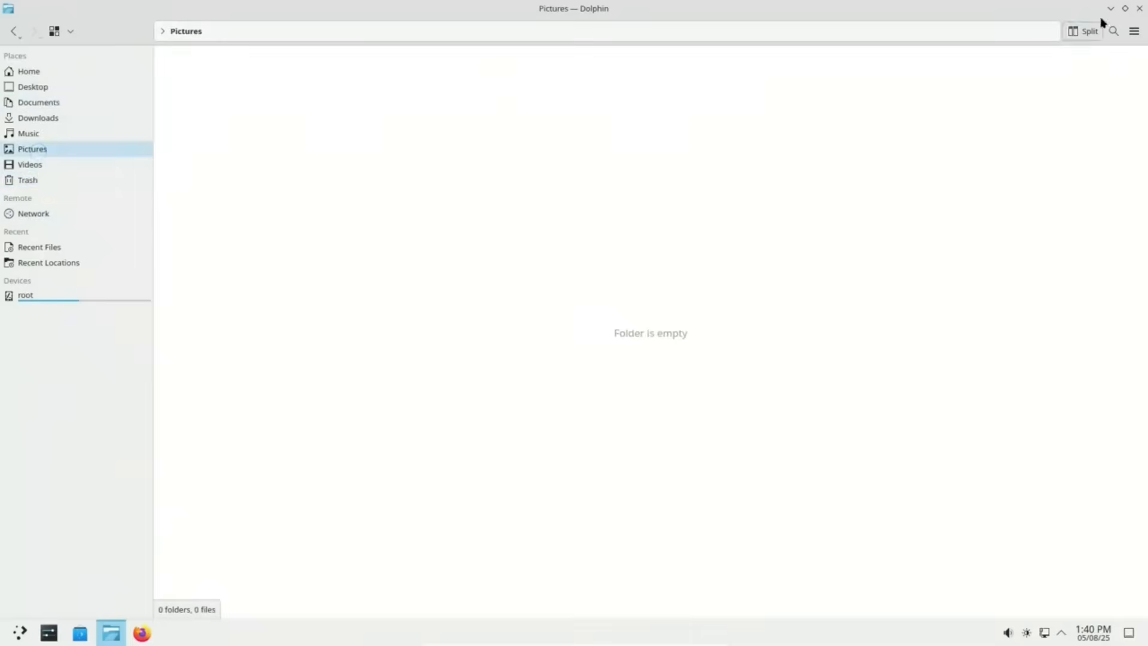
{"action": "left_click", "coordinate": [1137, 31]}
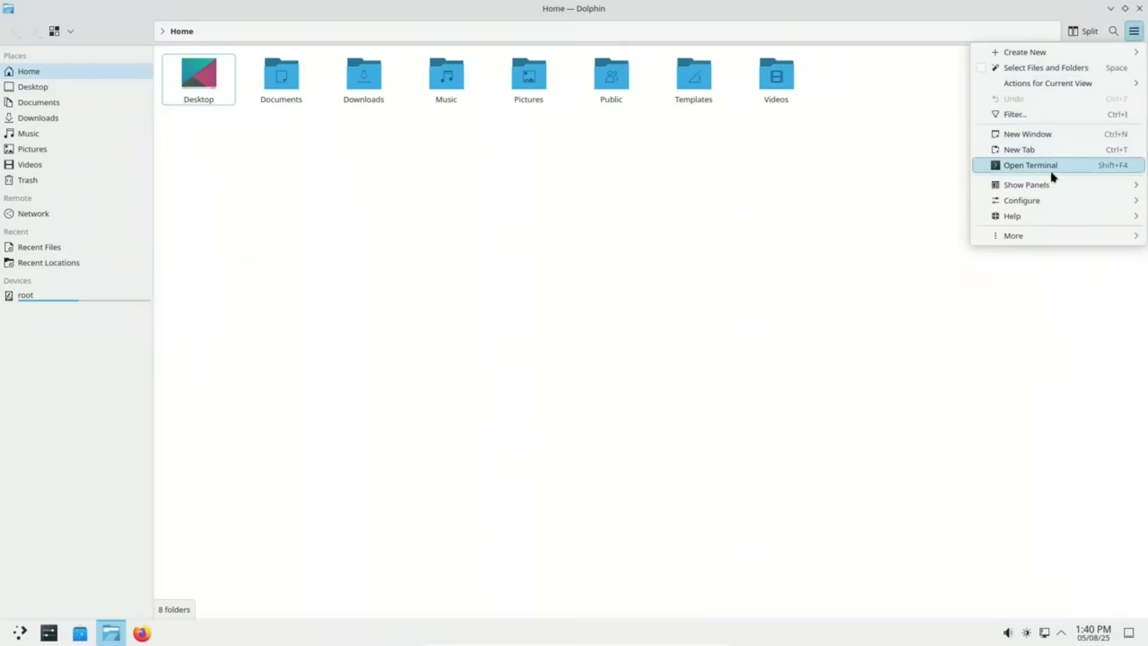
{"action": "left_click", "coordinate": [1012, 217]}
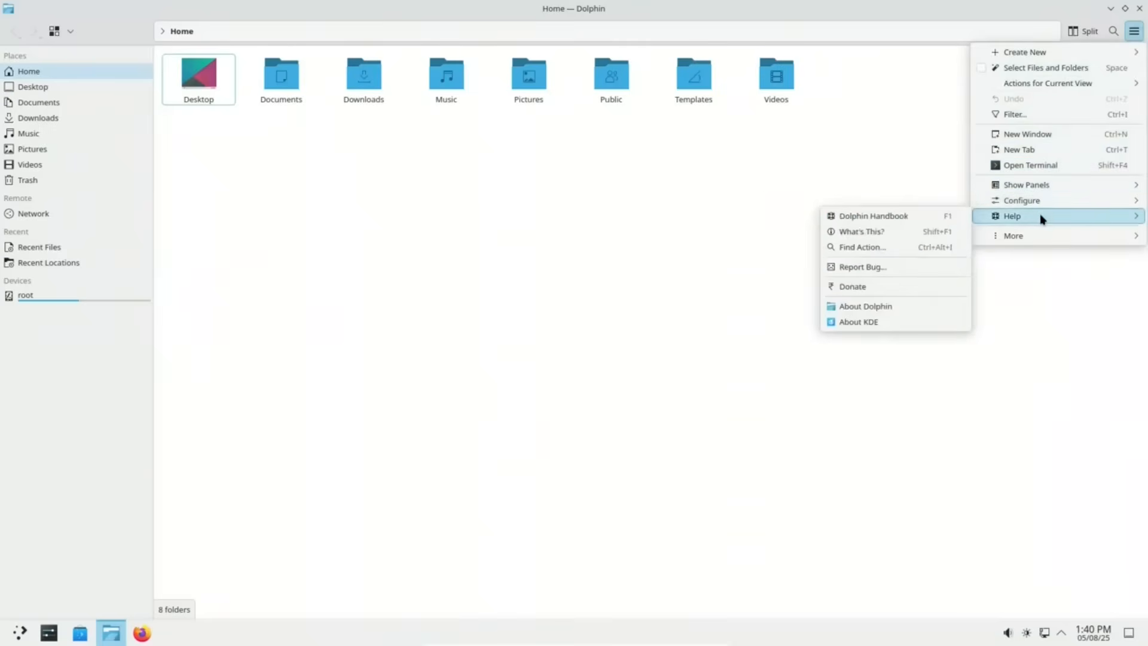
{"action": "mouse_move", "coordinate": [872, 285]}
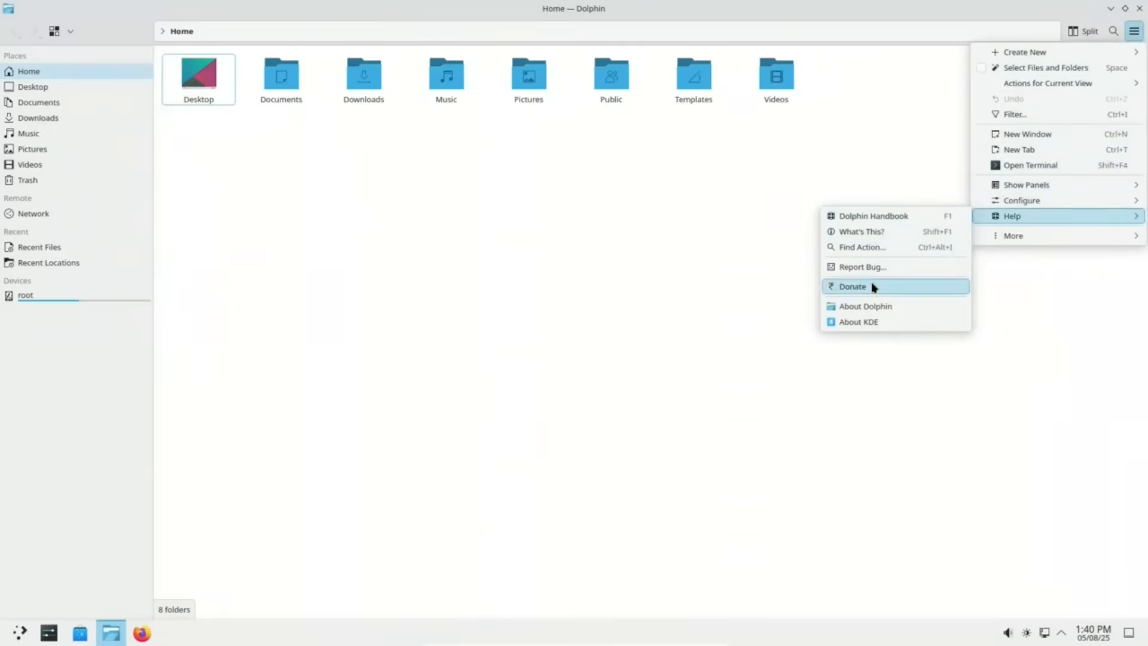
{"action": "left_click", "coordinate": [866, 306]}
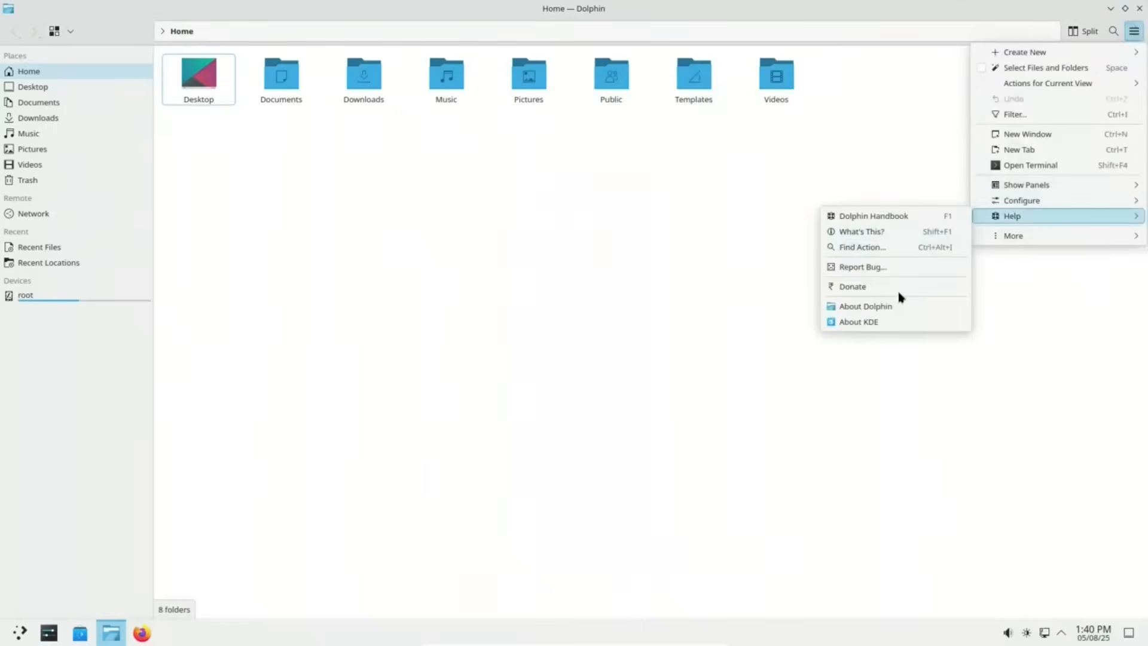
{"action": "left_click", "coordinate": [863, 306]}
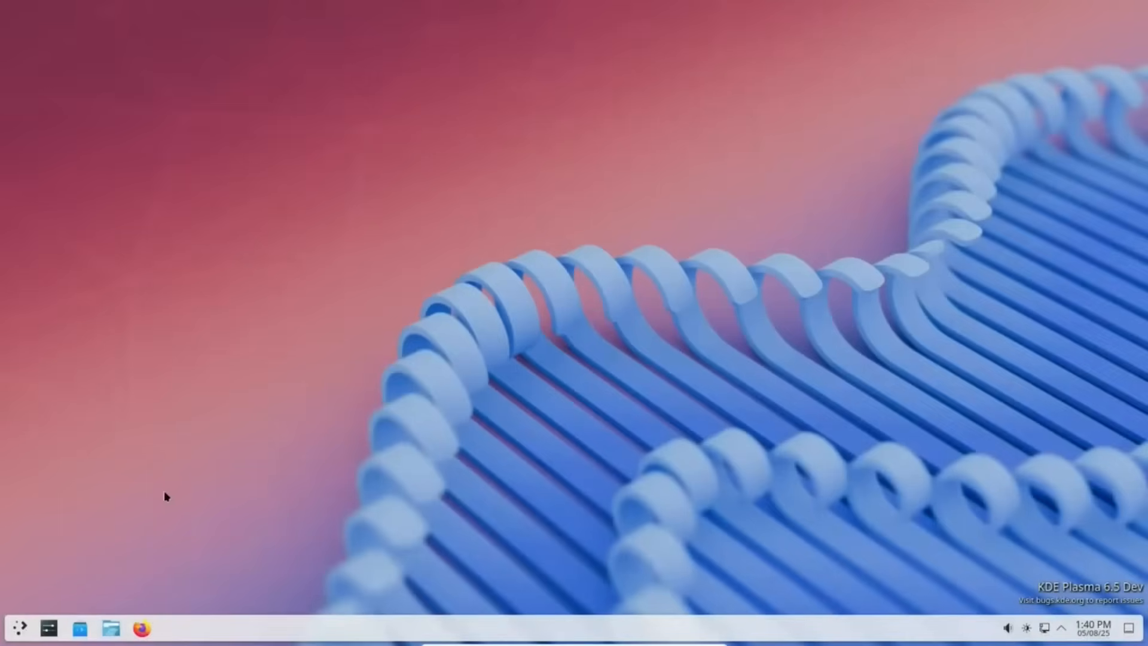
{"action": "mouse_move", "coordinate": [18, 628]}
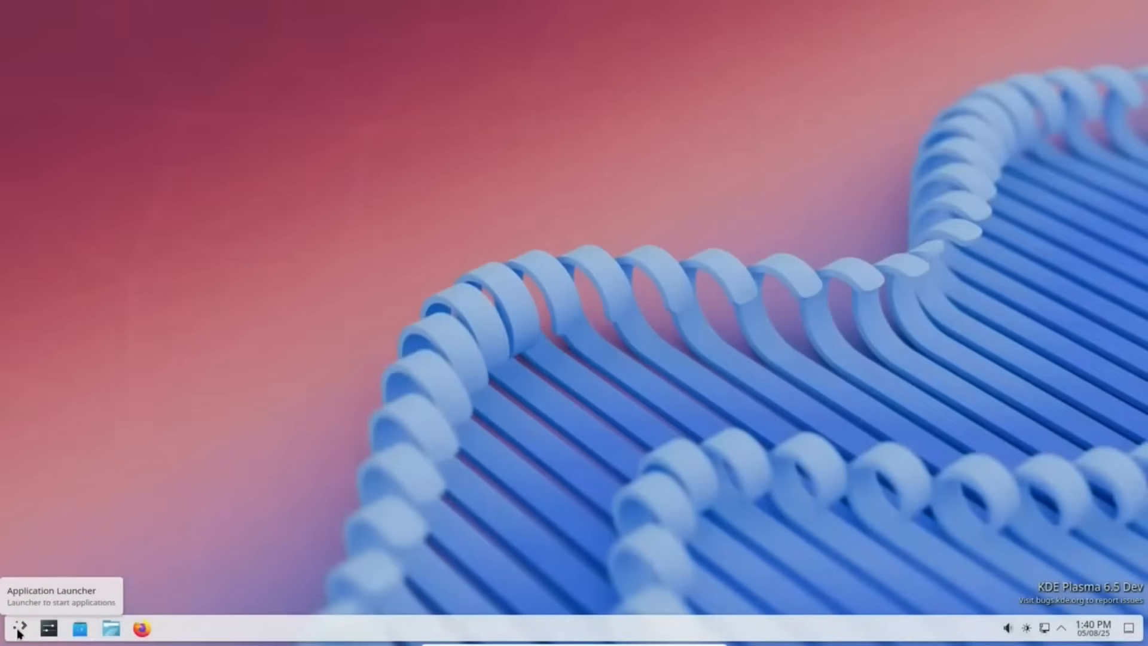
{"action": "mouse_move", "coordinate": [48, 628]}
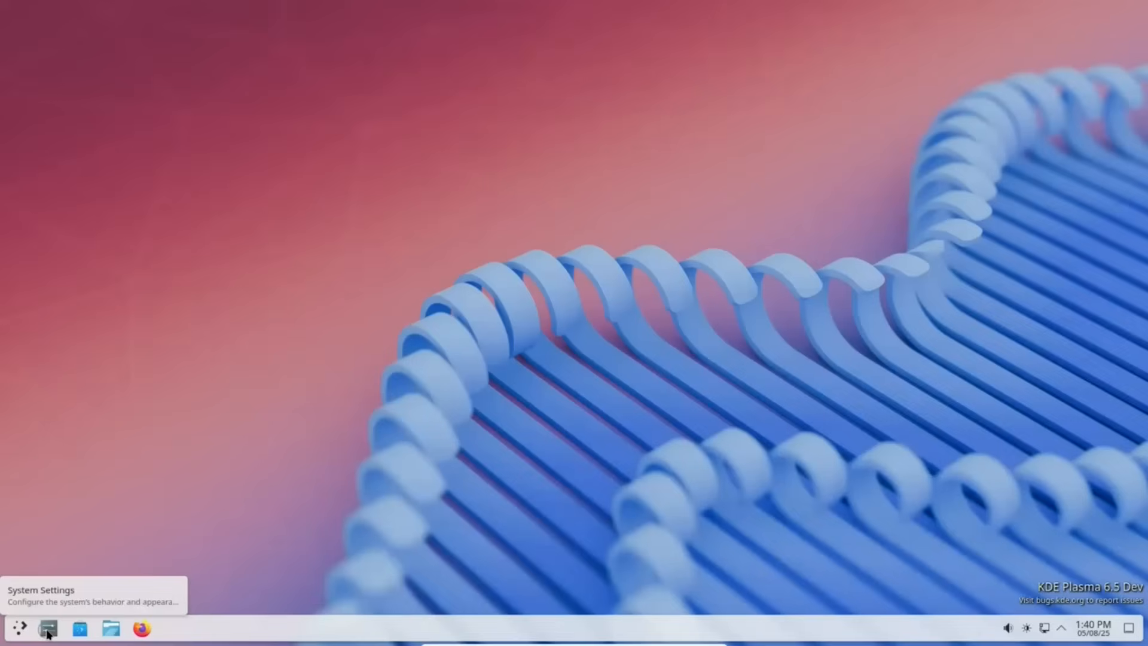
{"action": "mouse_move", "coordinate": [669, 310]}
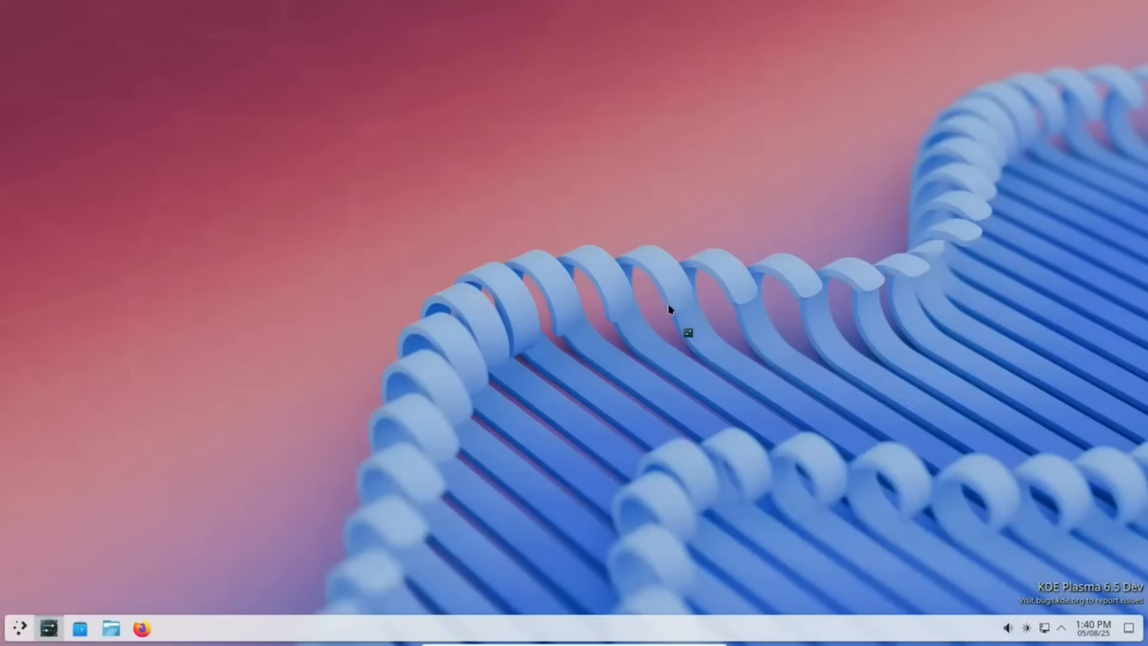
- Switch System Settings to the Breeze Dark theme and go to the Wallpaper page
{"action": "left_click", "coordinate": [48, 627]}
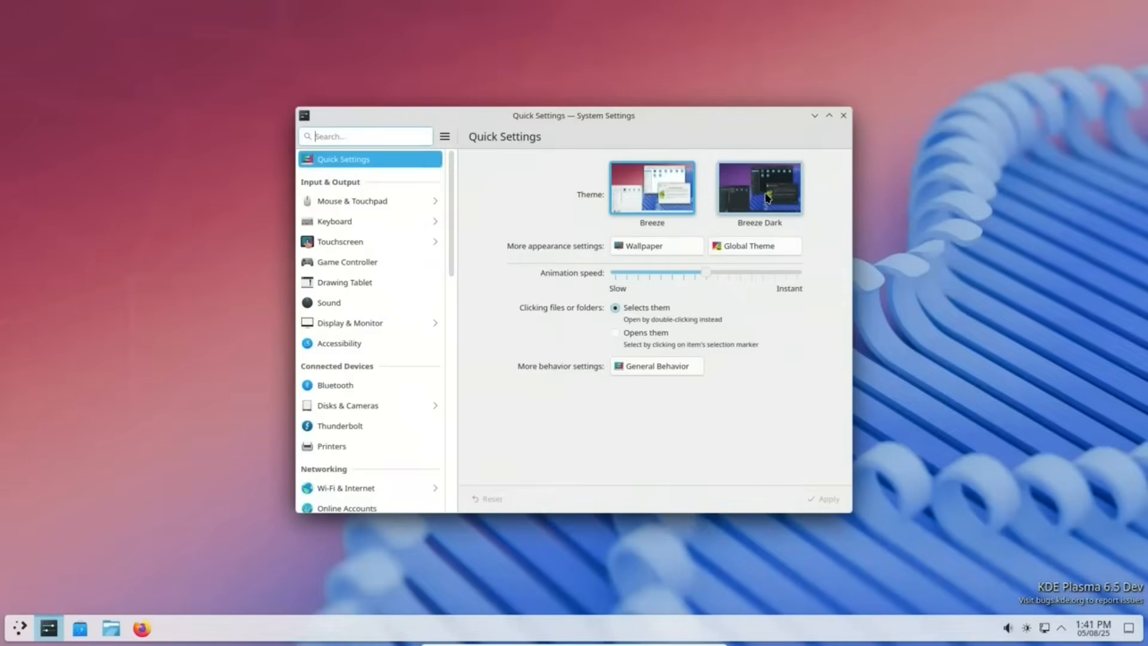
{"action": "left_click", "coordinate": [758, 188]}
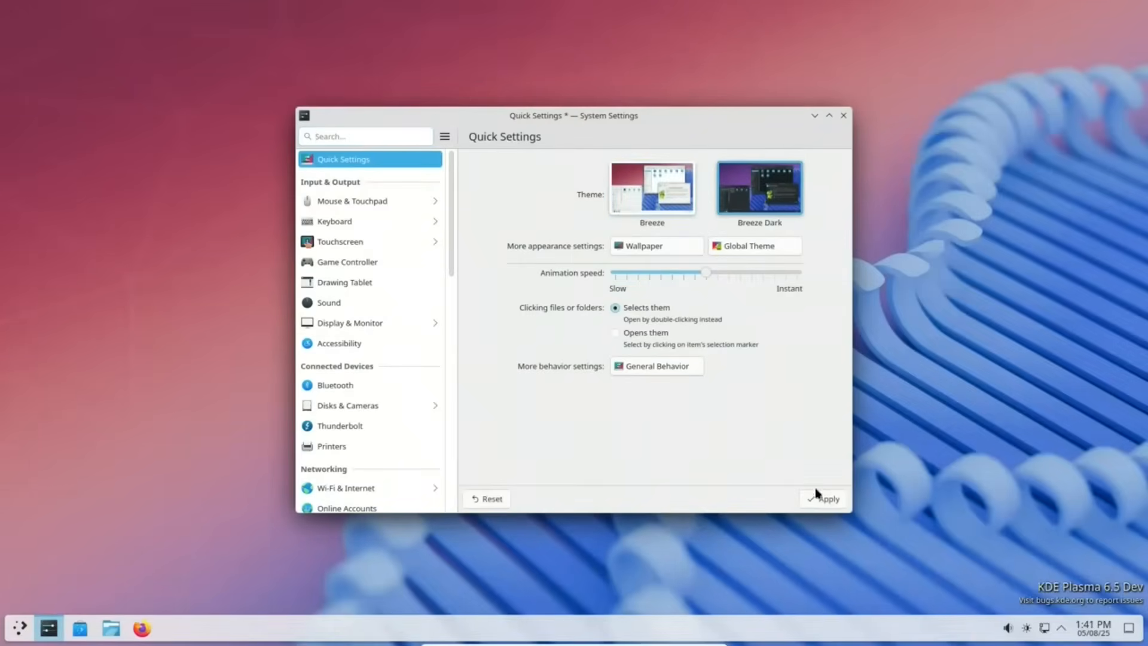
{"action": "left_click", "coordinate": [823, 499]}
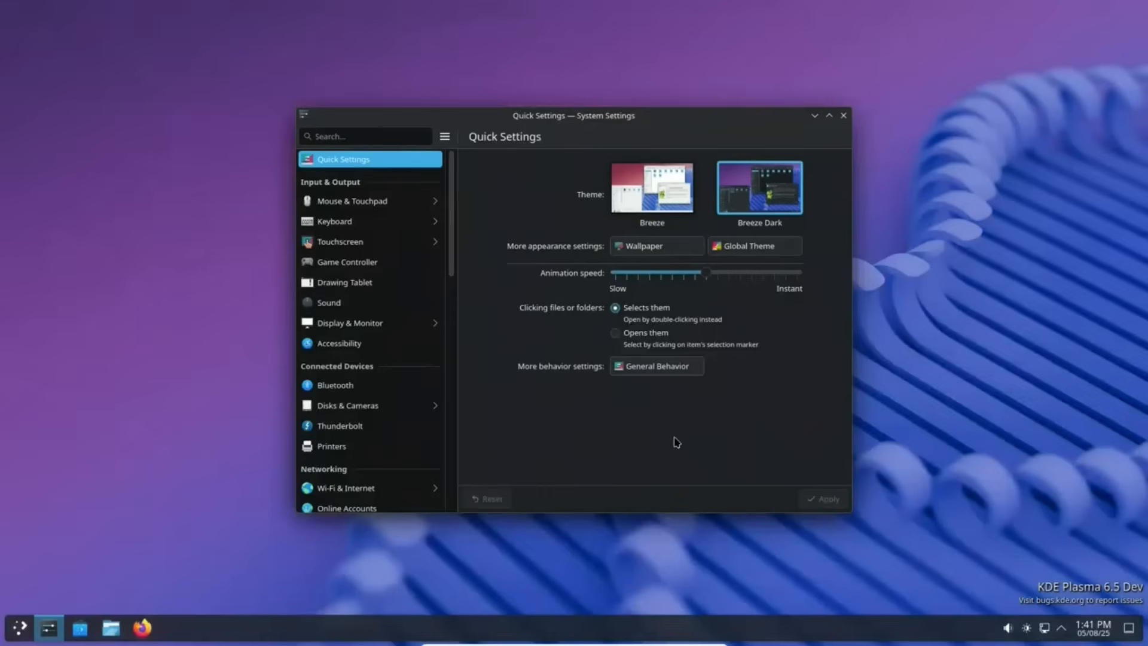
{"action": "mouse_move", "coordinate": [657, 246]}
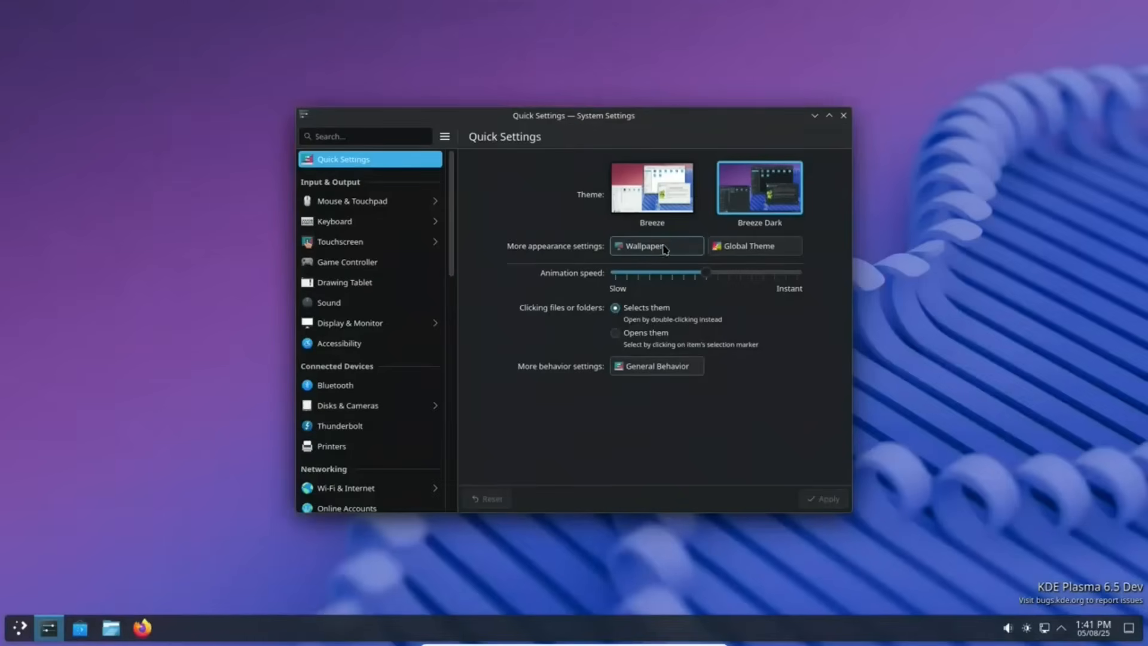
{"action": "left_click", "coordinate": [656, 245]}
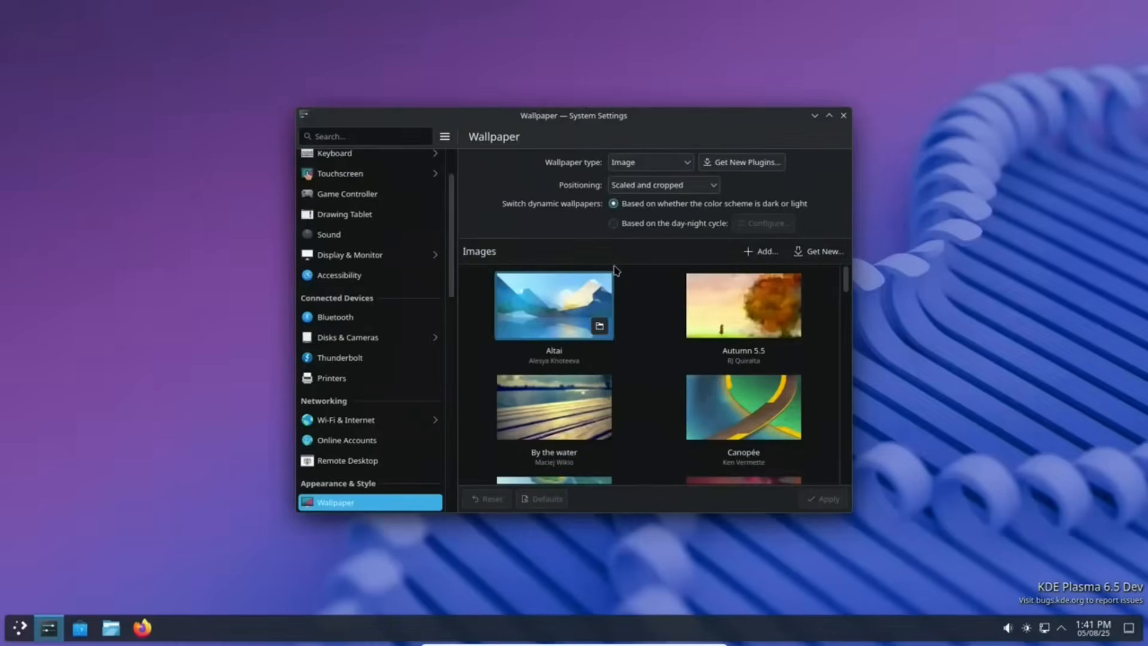
- Have dynamic wallpapers follow the day-night cycle, keep the change, and return to Wallpaper
{"action": "left_click", "coordinate": [612, 223]}
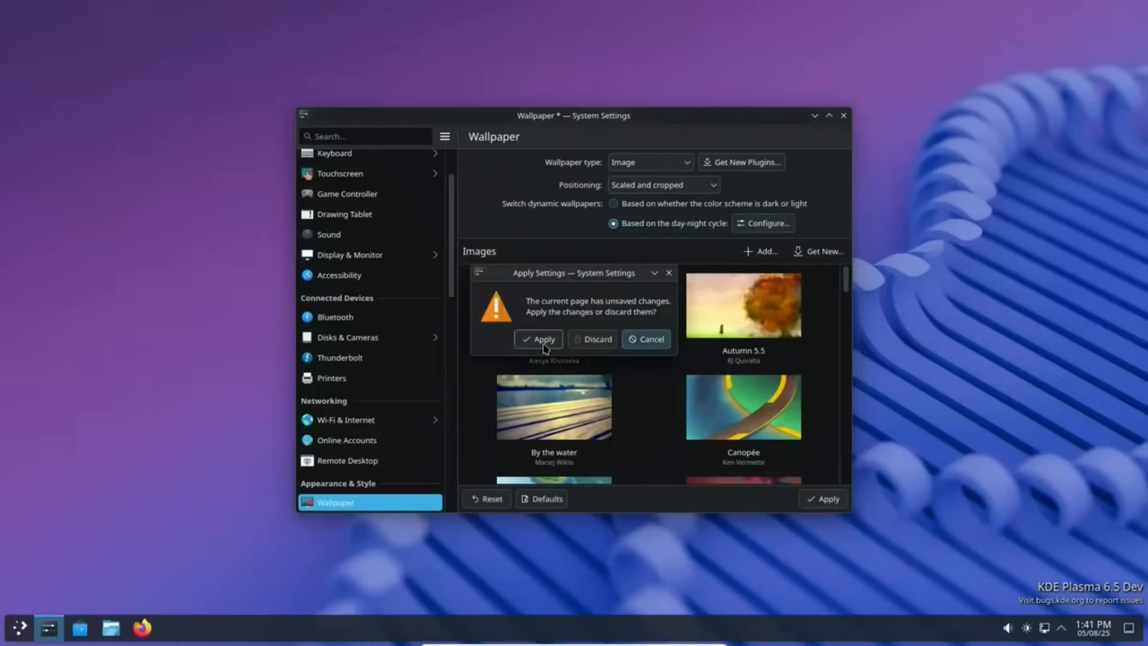
{"action": "left_click", "coordinate": [538, 339]}
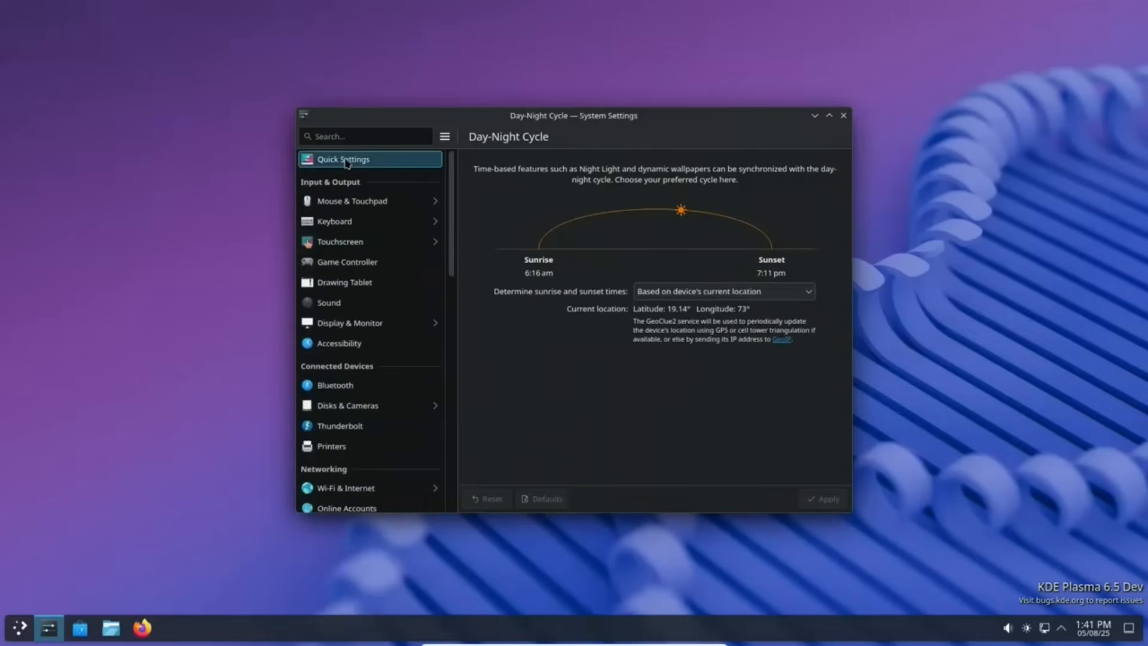
{"action": "left_click", "coordinate": [343, 159]}
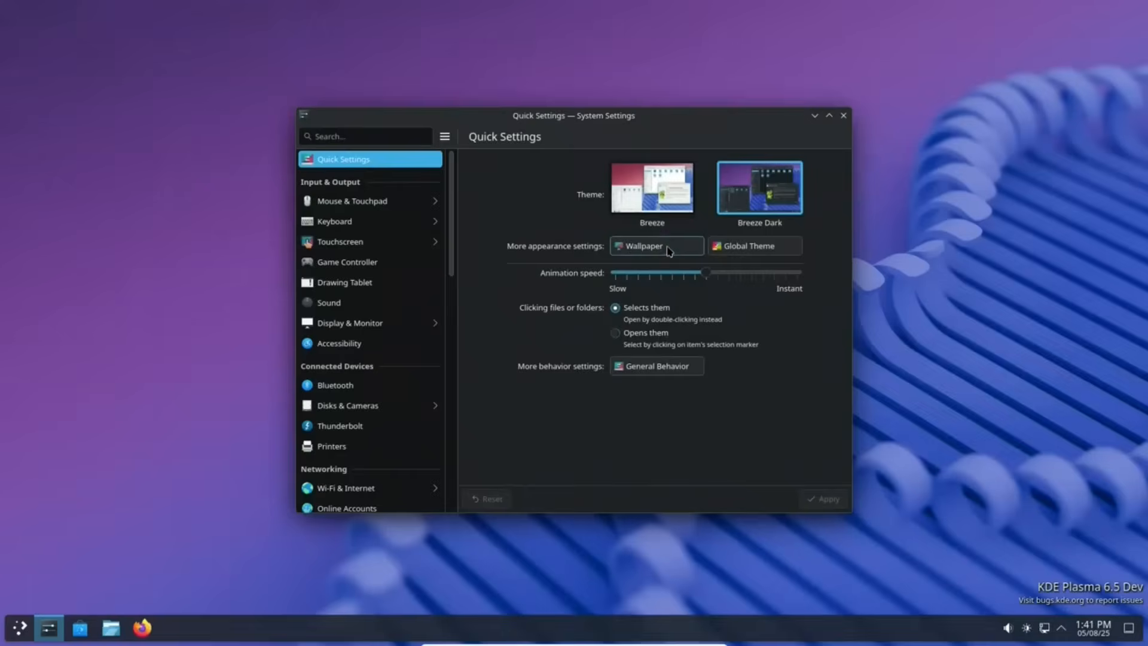
{"action": "left_click", "coordinate": [645, 245]}
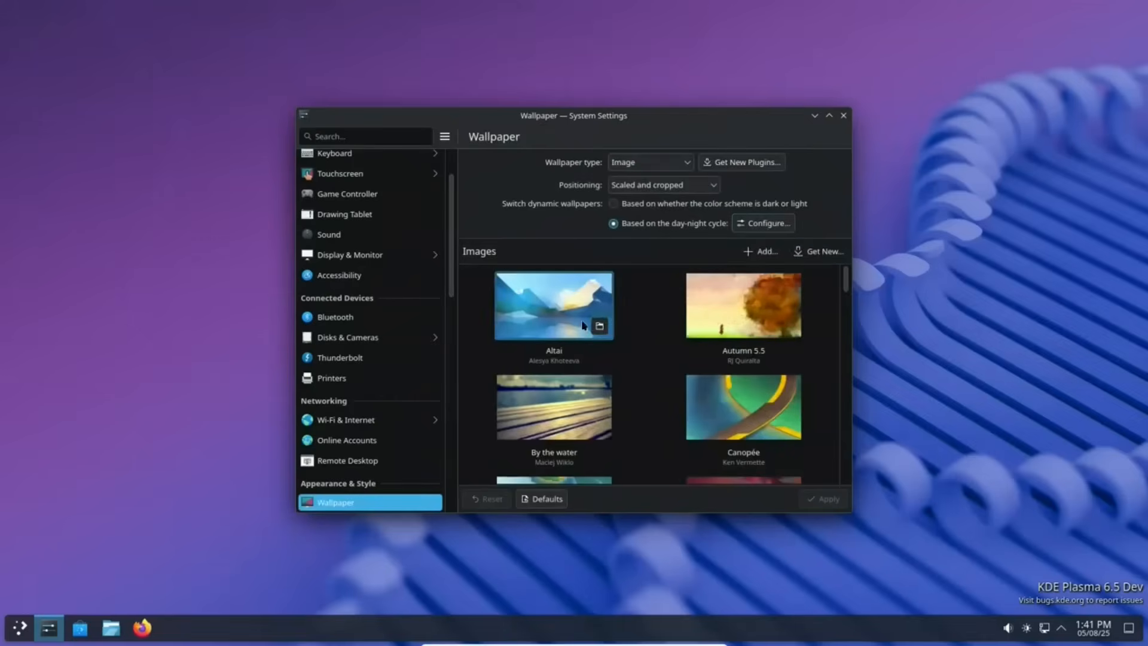
- Try Fallen Leaf and Mountain, then leave Patak as the desktop wallpaper
{"action": "scroll", "scroll_direction": "down", "scroll_amount": 3}
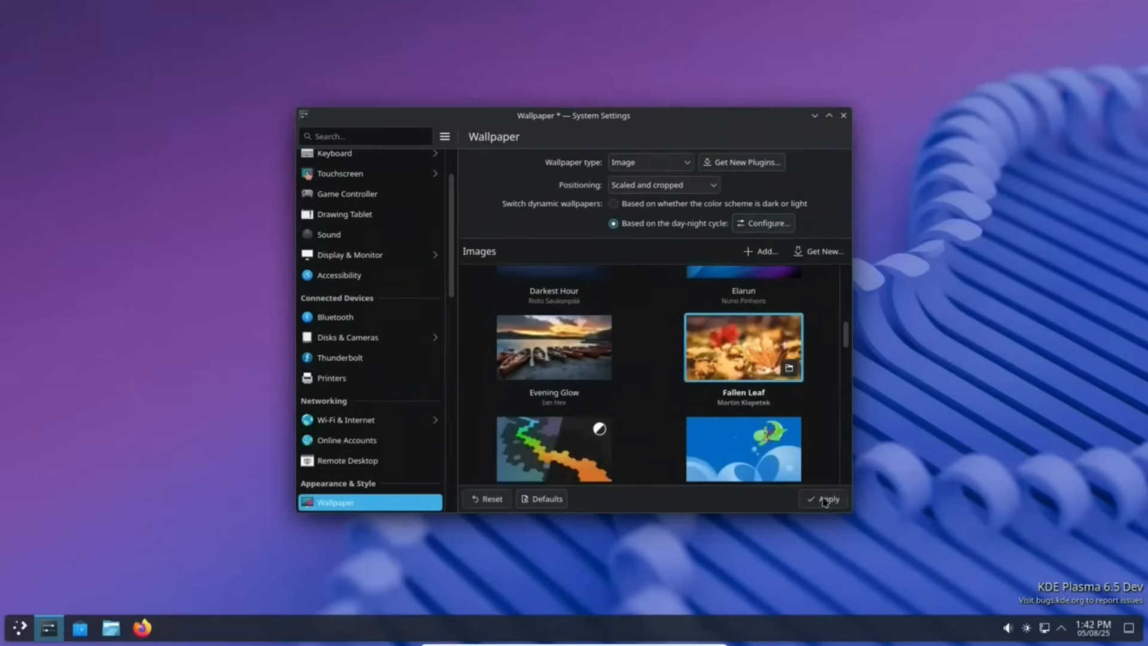
{"action": "left_click", "coordinate": [822, 499]}
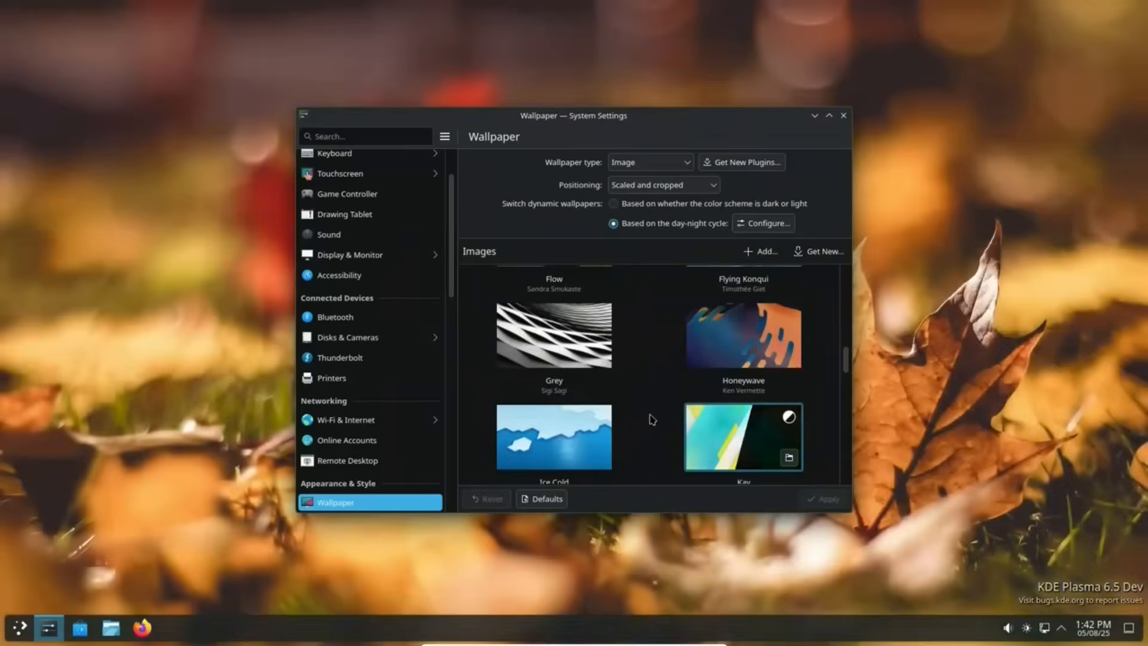
{"action": "scroll", "scroll_direction": "down", "scroll_amount": 3}
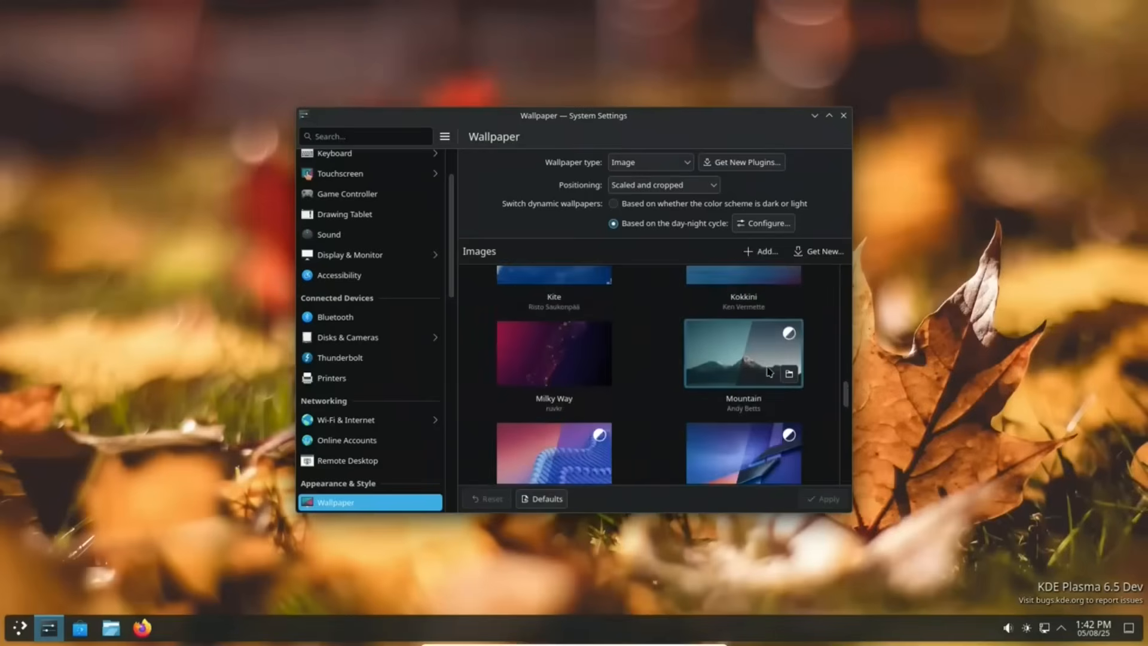
{"action": "left_click", "coordinate": [742, 351]}
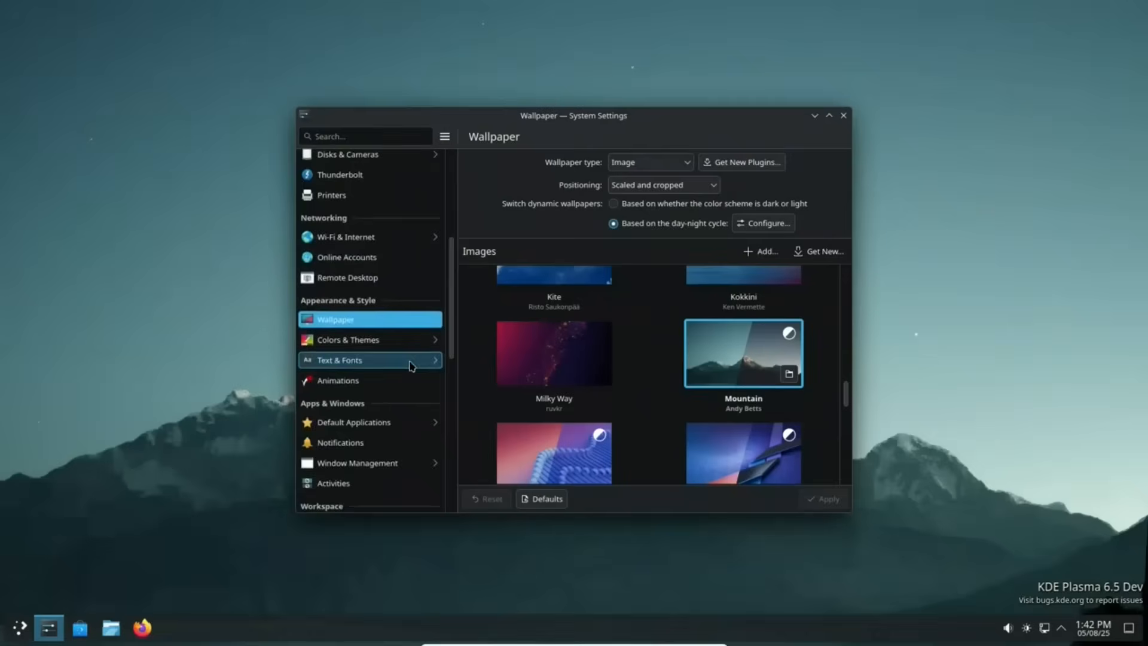
{"action": "scroll", "scroll_direction": "down", "scroll_amount": 3}
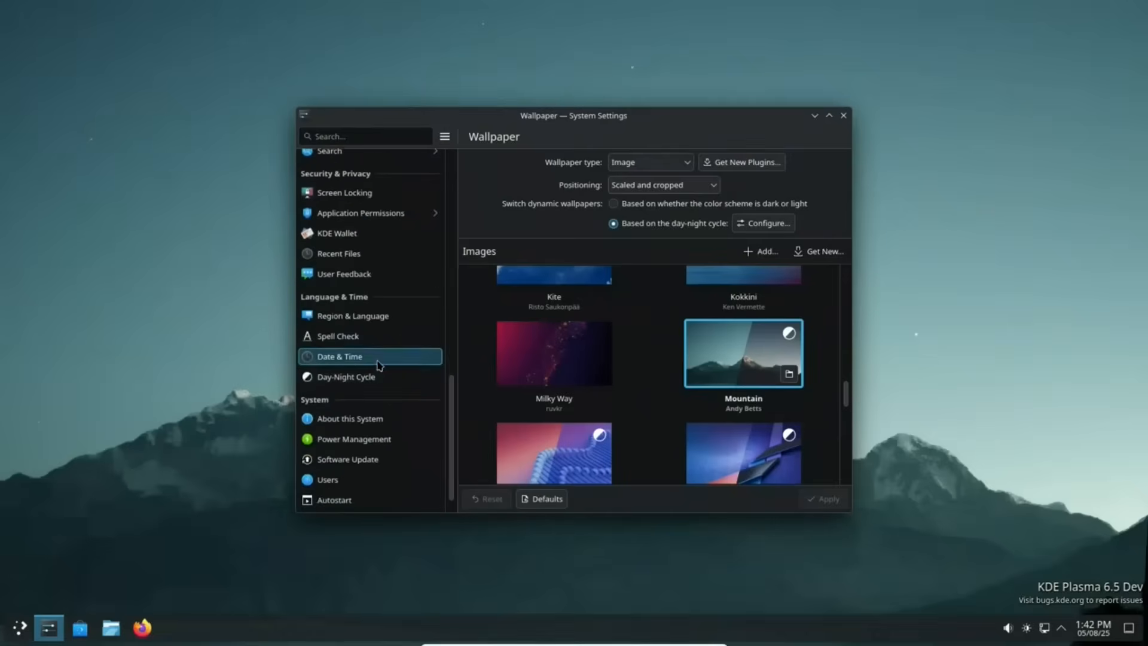
{"action": "left_click", "coordinate": [339, 357]}
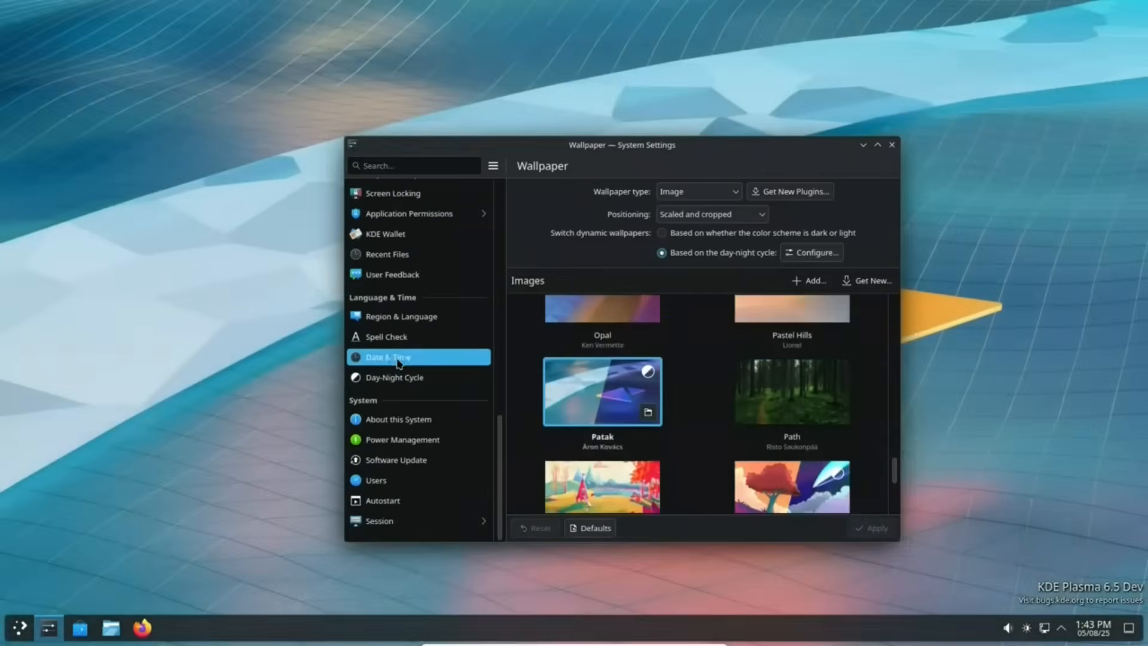
- Apply the Date & Time settings and land on the Colors page
{"action": "left_click", "coordinate": [388, 358]}
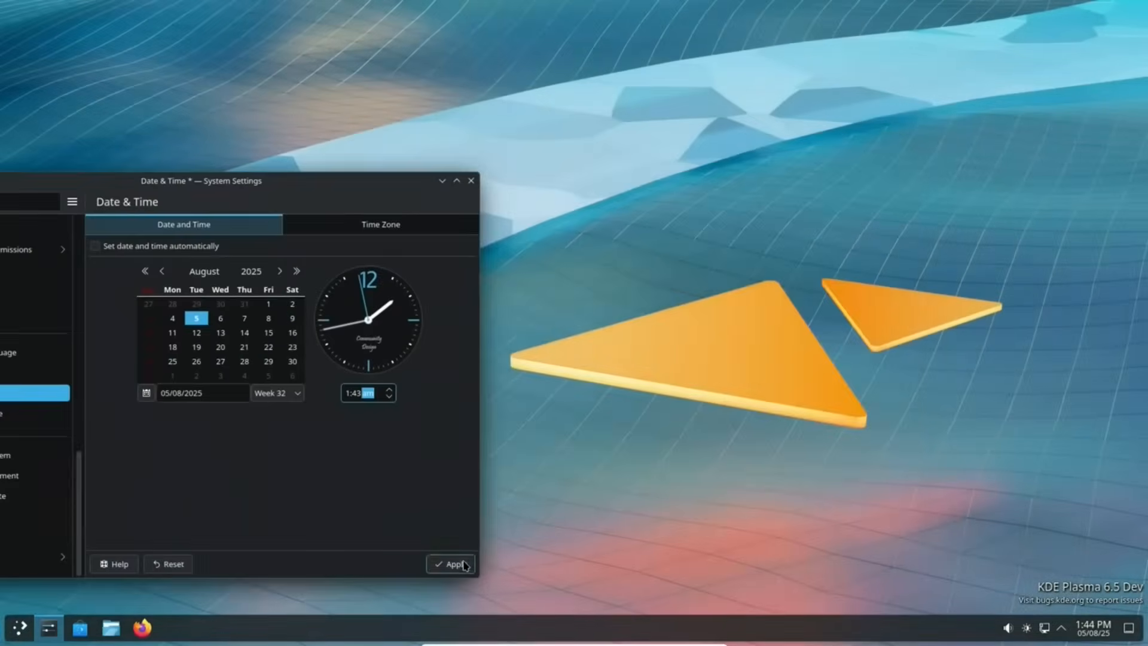
{"action": "left_click", "coordinate": [451, 564]}
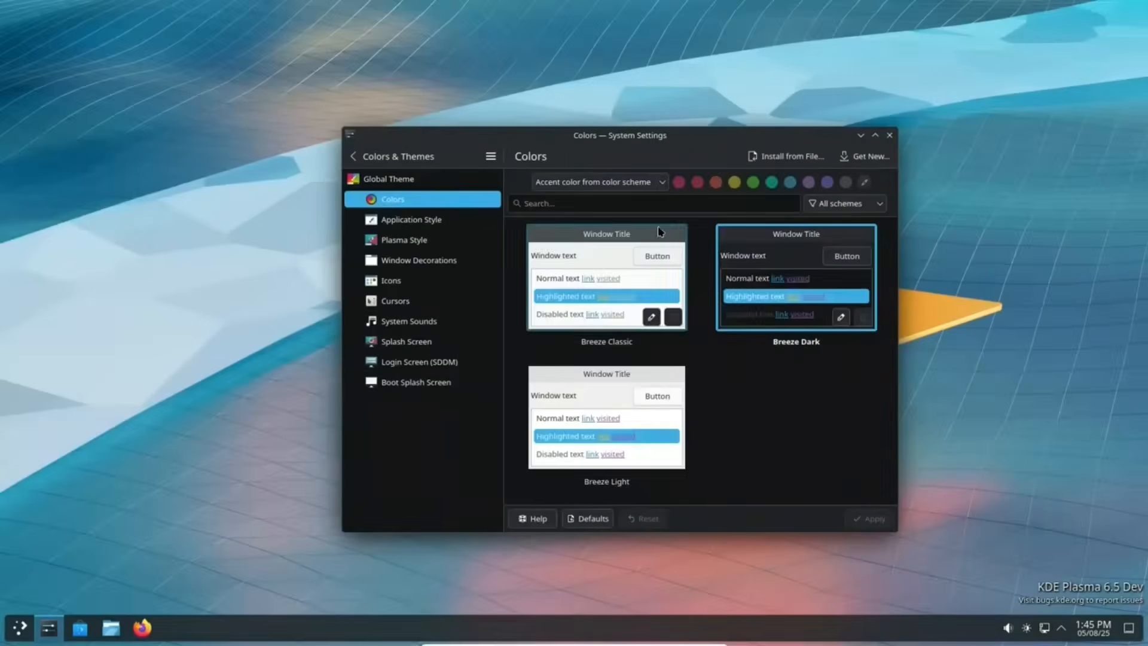
- Try a custom white accent colour, discard it, then try the Breeze Light Plasma style
{"action": "left_click", "coordinate": [791, 182]}
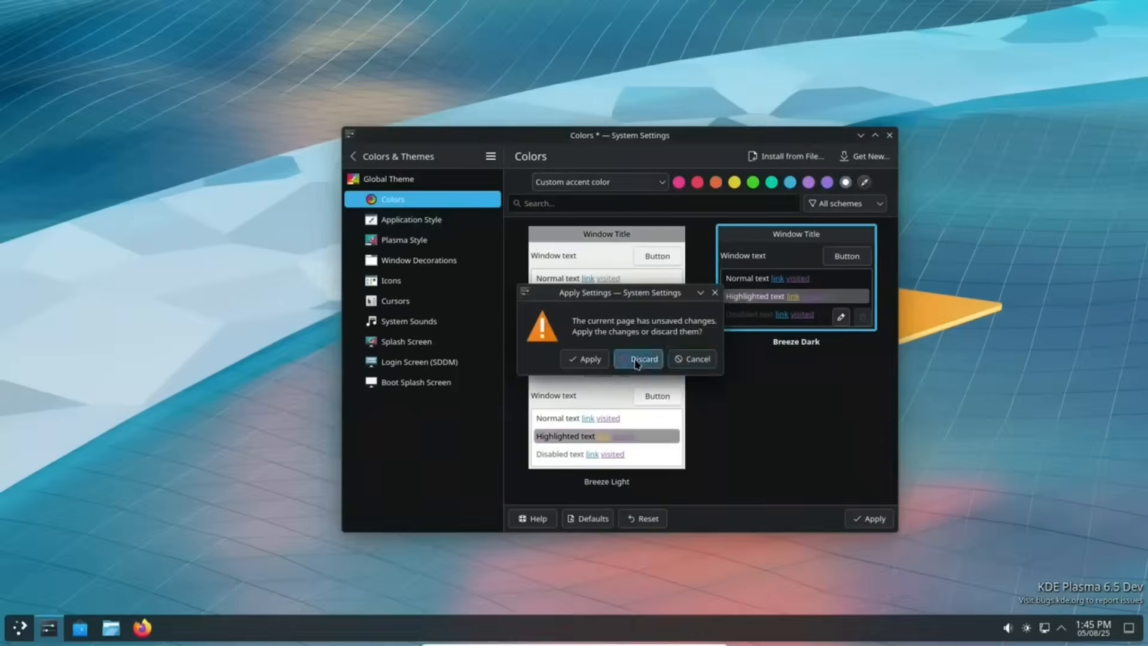
{"action": "left_click", "coordinate": [644, 359]}
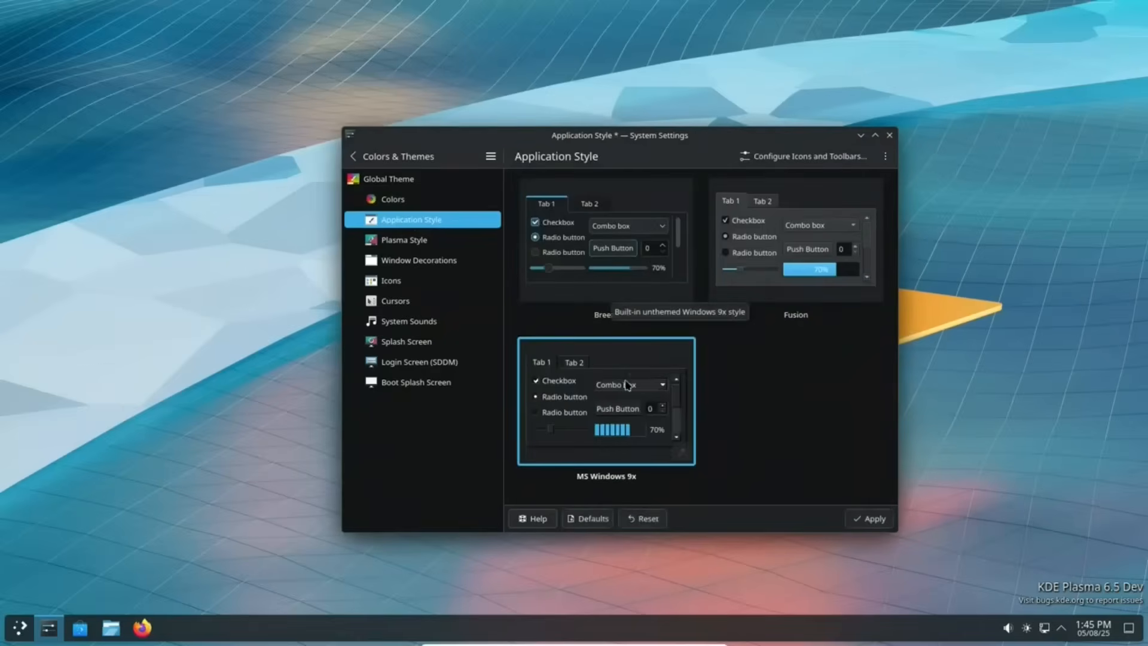
{"action": "left_click", "coordinate": [403, 239]}
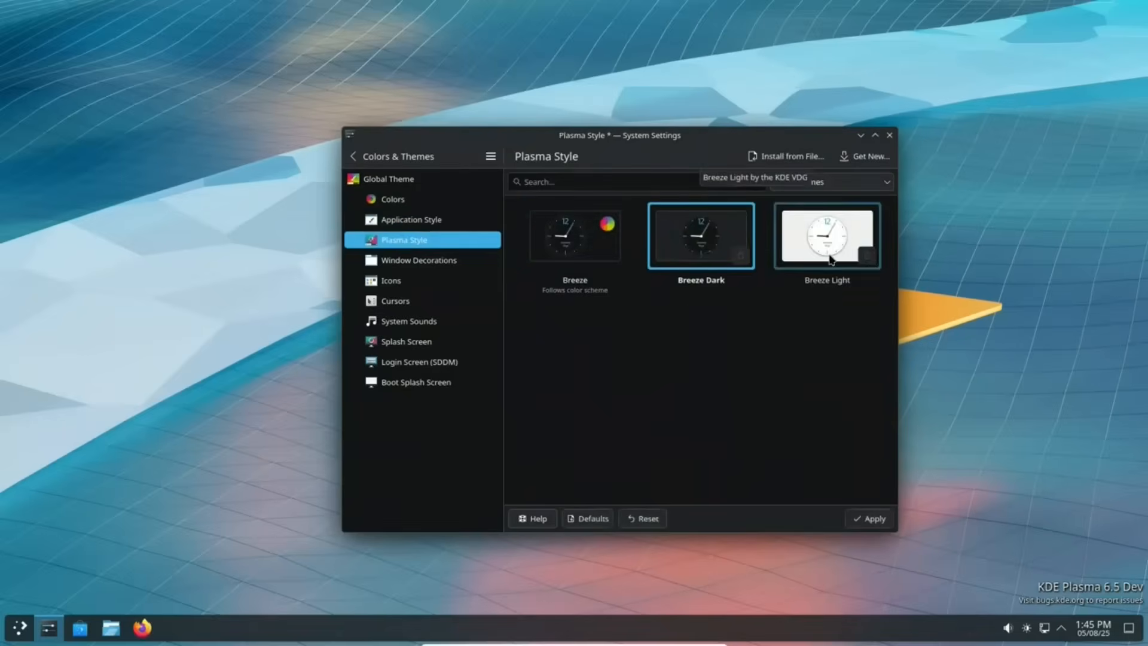
{"action": "left_click", "coordinate": [111, 631]}
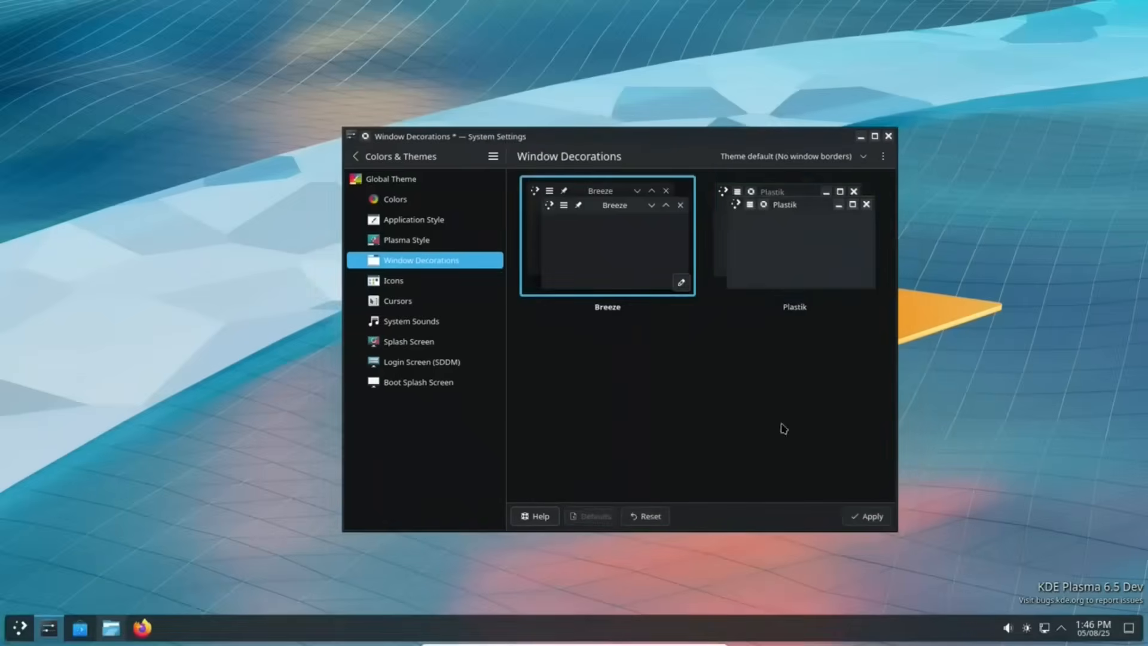
- Browse Icons, Cursors, System Sounds (Oxygen preview) and Splash Screens, then leave desktop edit mode
{"action": "left_click", "coordinate": [392, 280]}
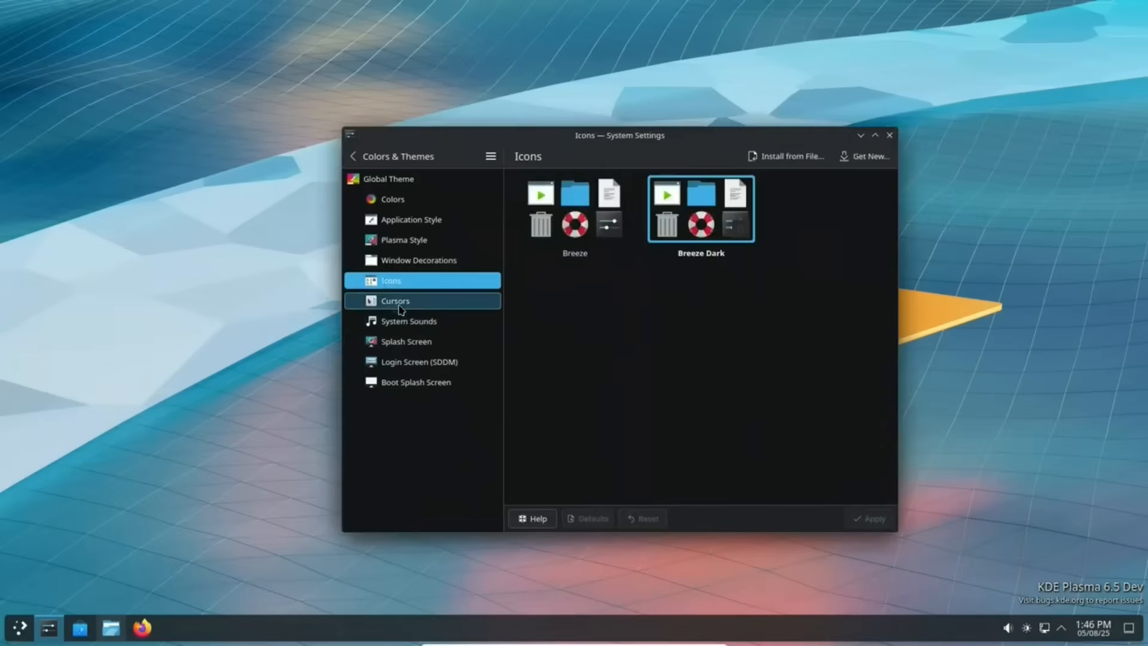
{"action": "left_click", "coordinate": [396, 300]}
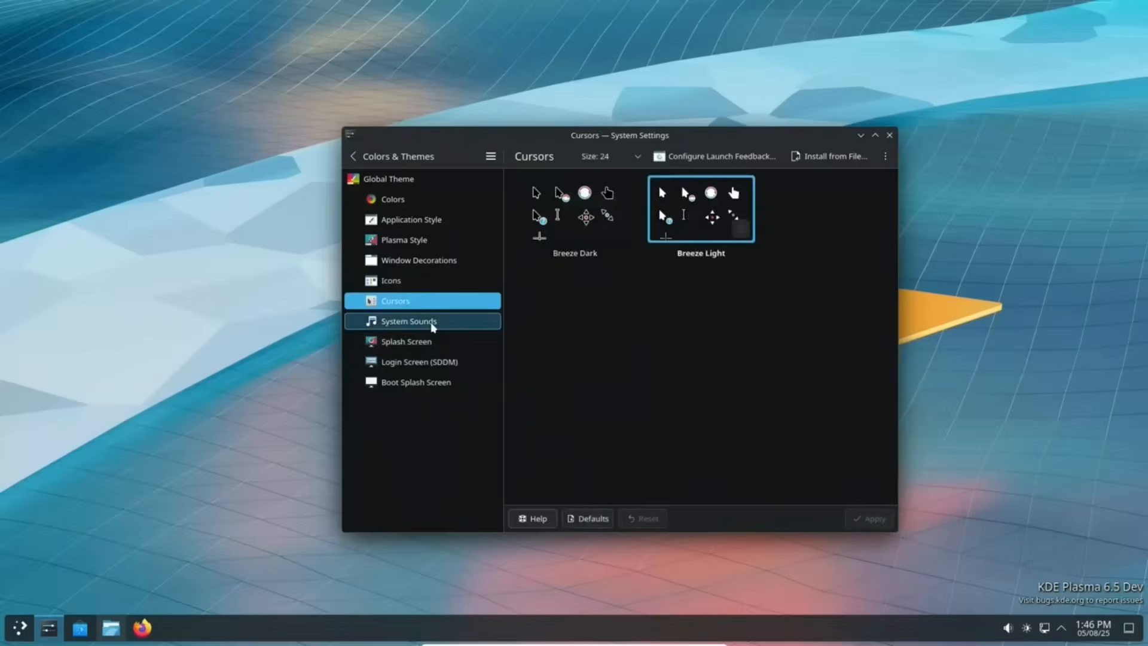
{"action": "left_click", "coordinate": [409, 320]}
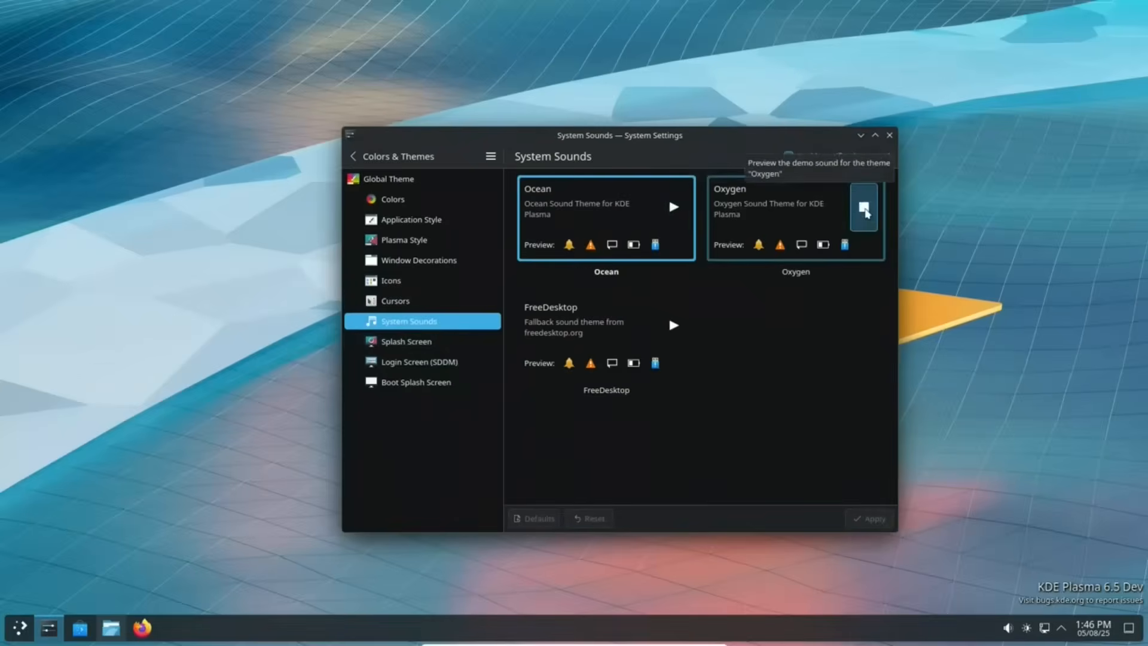
{"action": "left_click", "coordinate": [406, 340]}
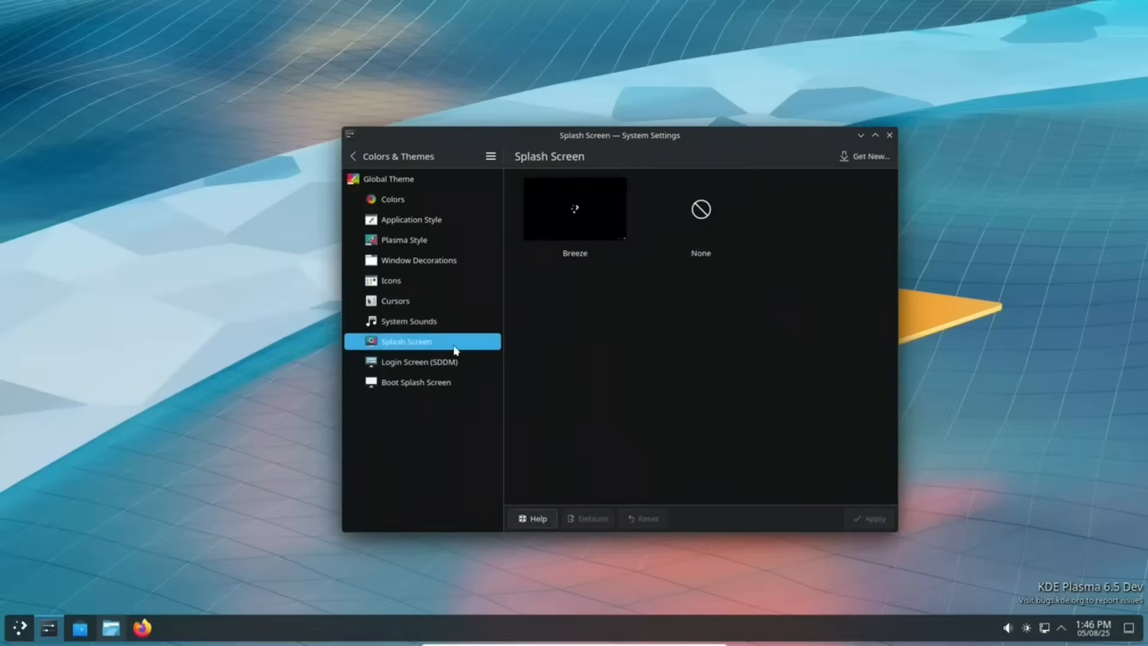
{"action": "left_click", "coordinate": [416, 381]}
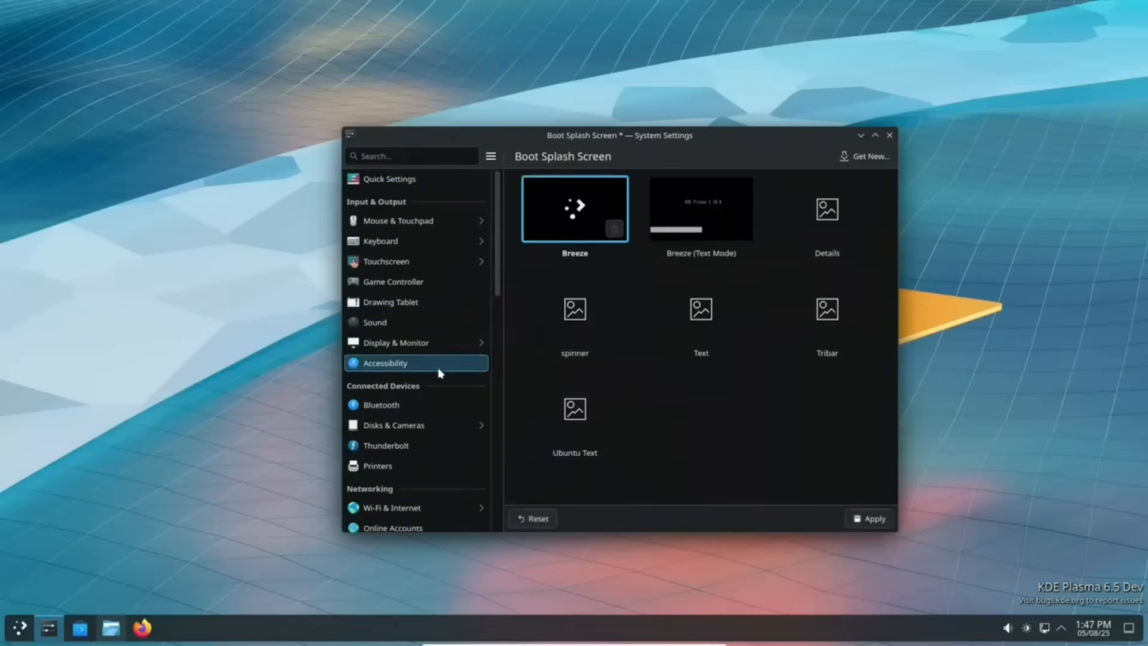
{"action": "left_click", "coordinate": [389, 178]}
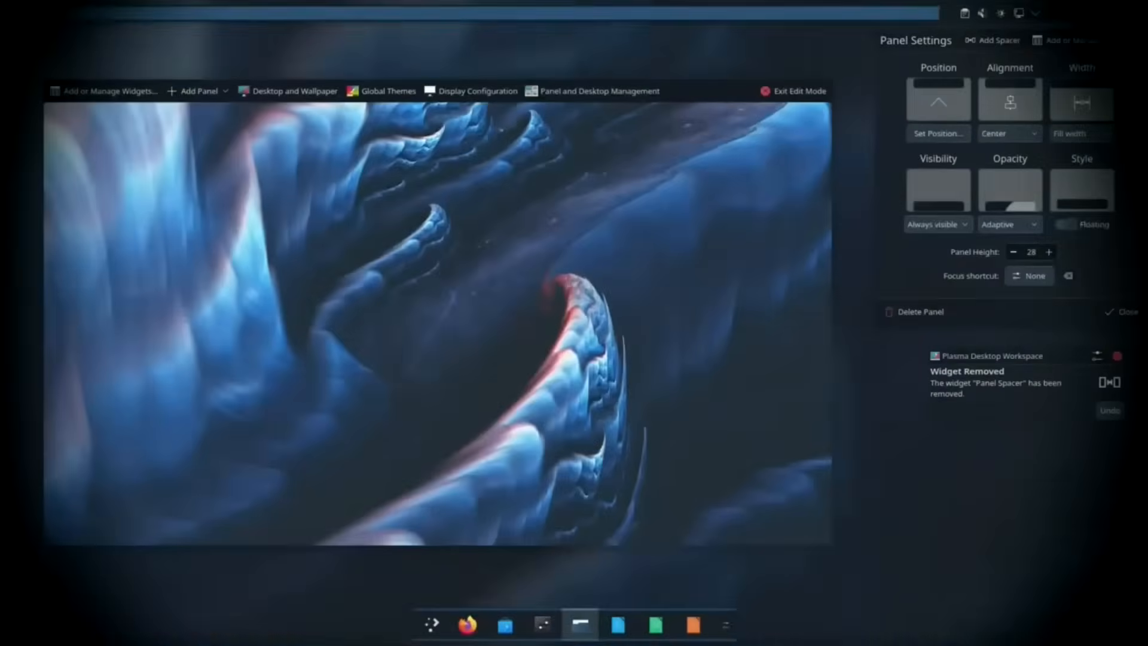
{"action": "left_click", "coordinate": [797, 91]}
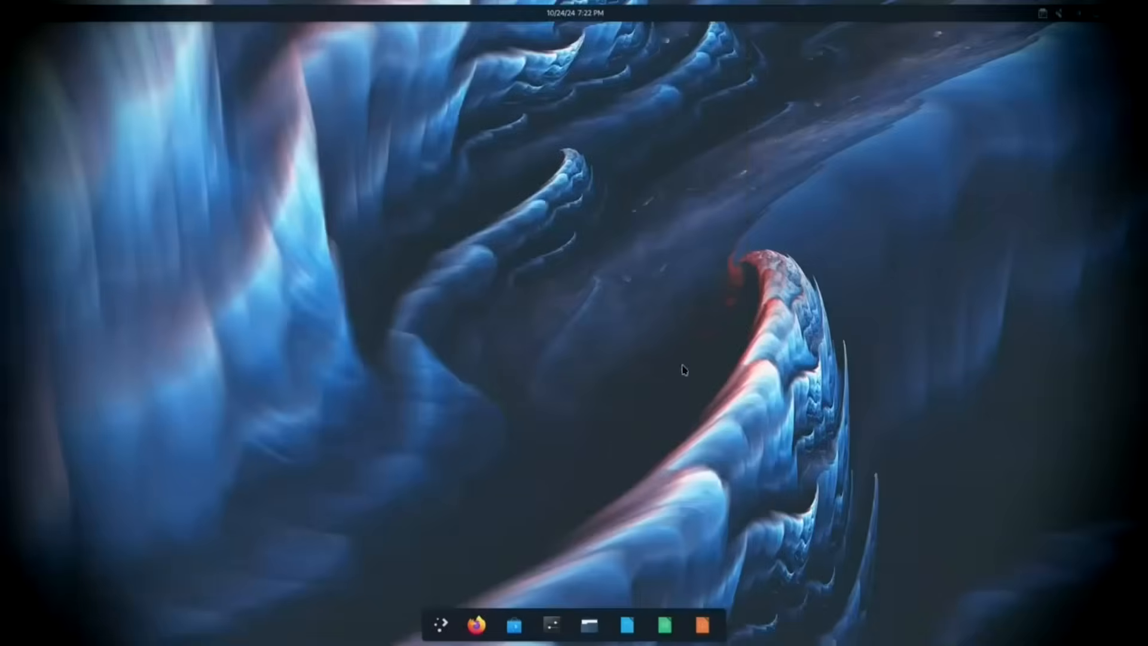